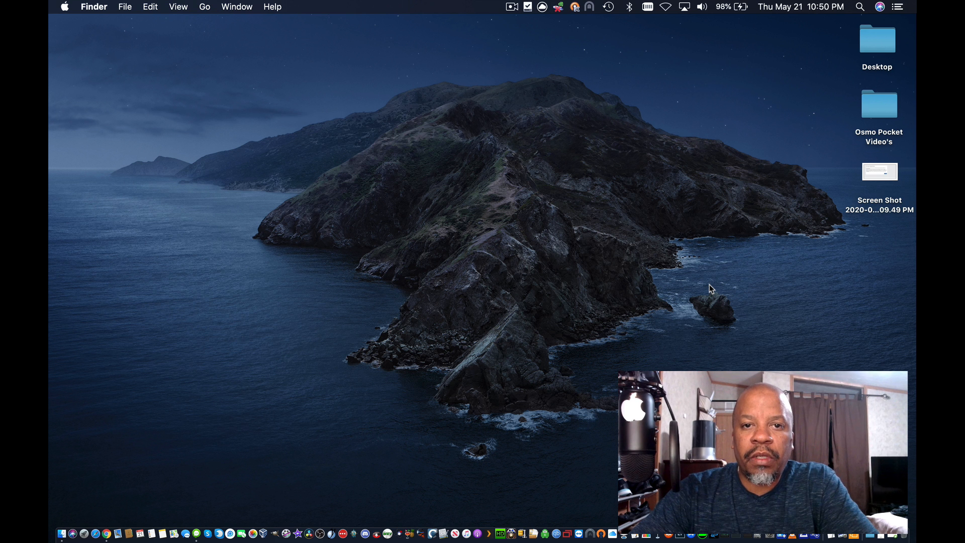
Bring Chrome forward from Finder, showing the Google One membership page.
{"action": "left_click", "coordinate": [106, 532]}
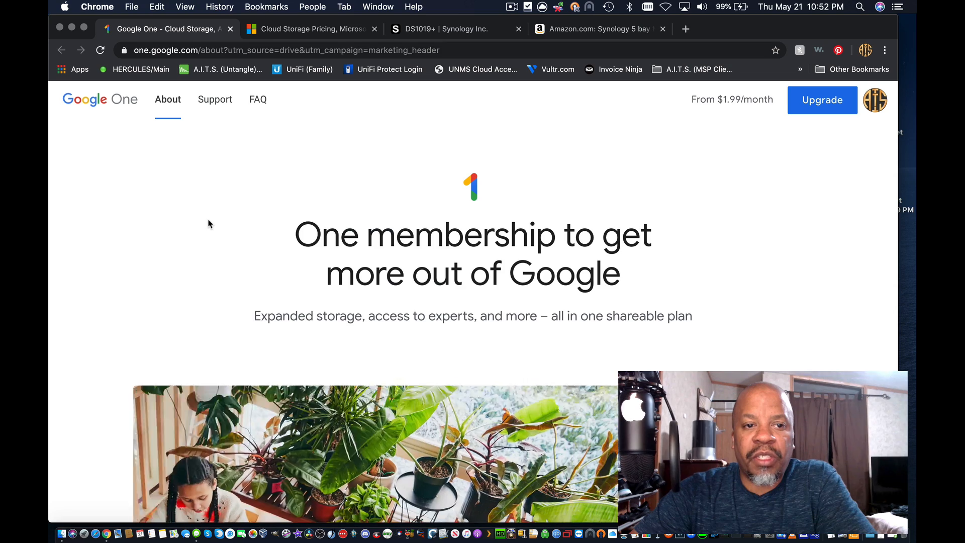
{"action": "scroll", "scroll_direction": "down", "scroll_amount": 3}
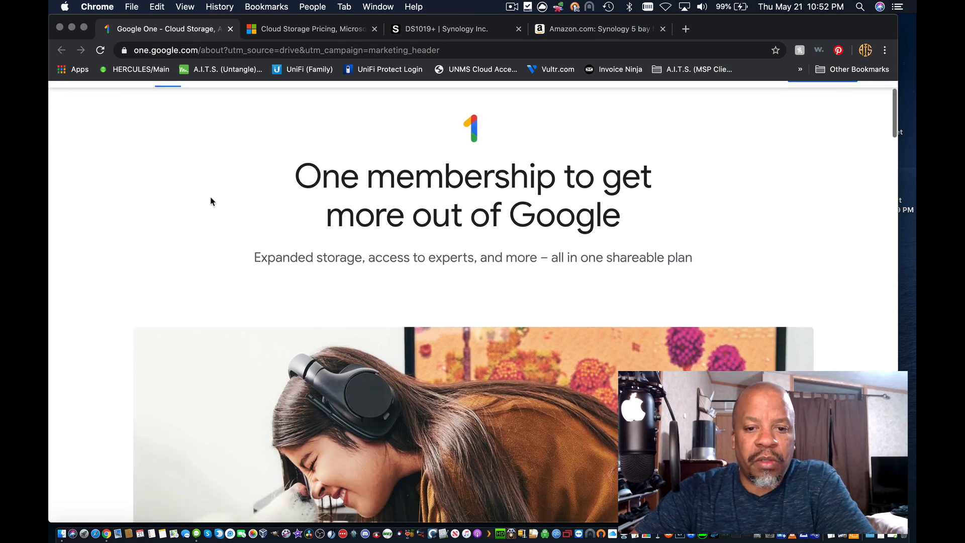
{"action": "scroll", "scroll_direction": "up", "scroll_amount": 3}
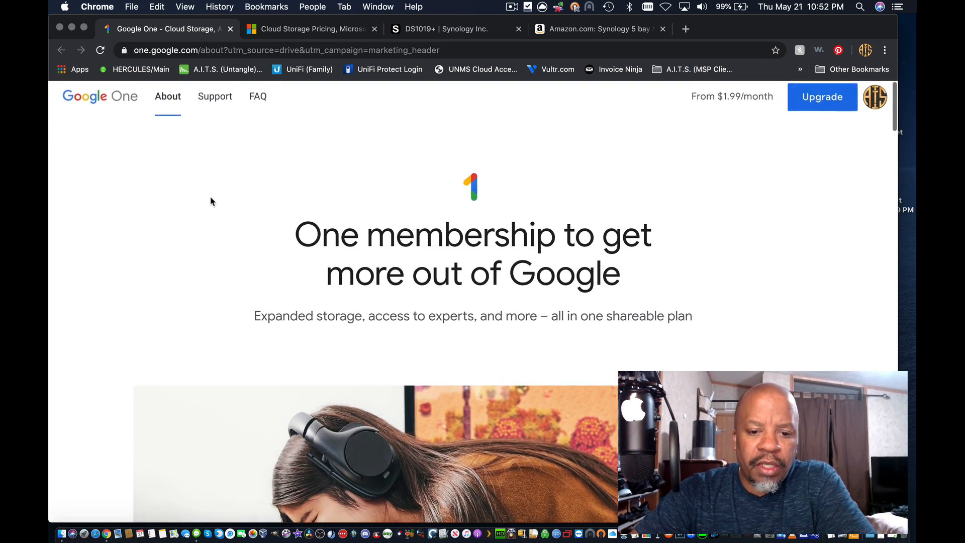
{"action": "scroll", "scroll_direction": "down", "scroll_amount": 3}
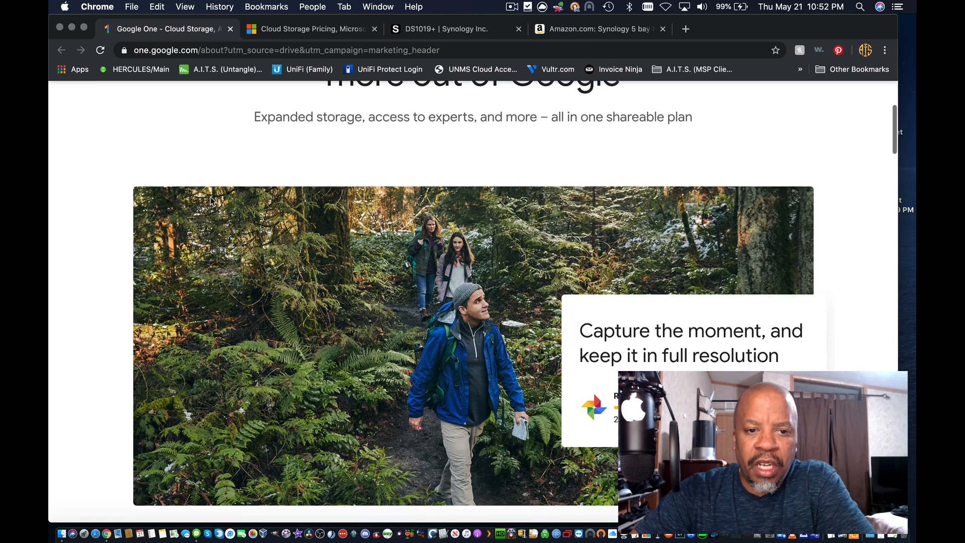
{"action": "scroll", "scroll_direction": "down", "scroll_amount": 3}
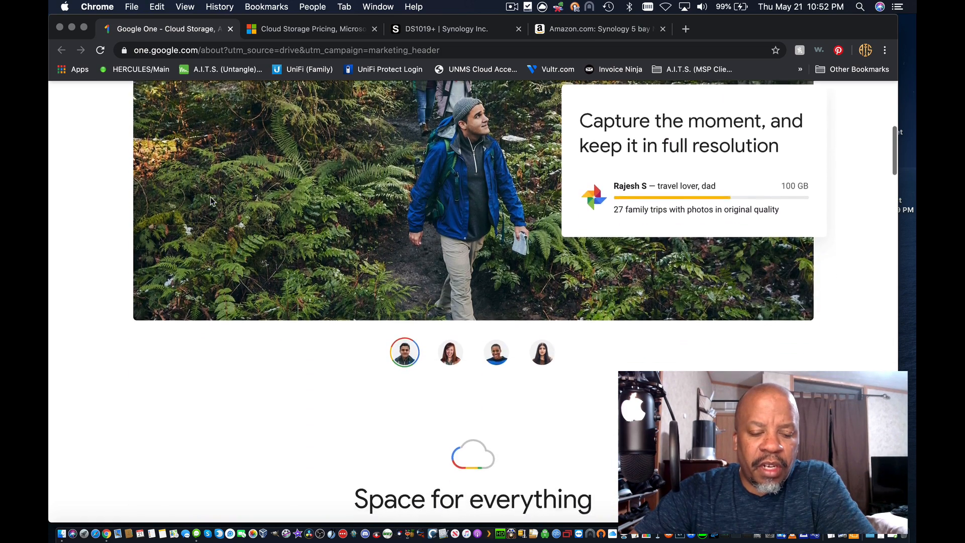
{"action": "scroll", "scroll_direction": "down", "scroll_amount": 3}
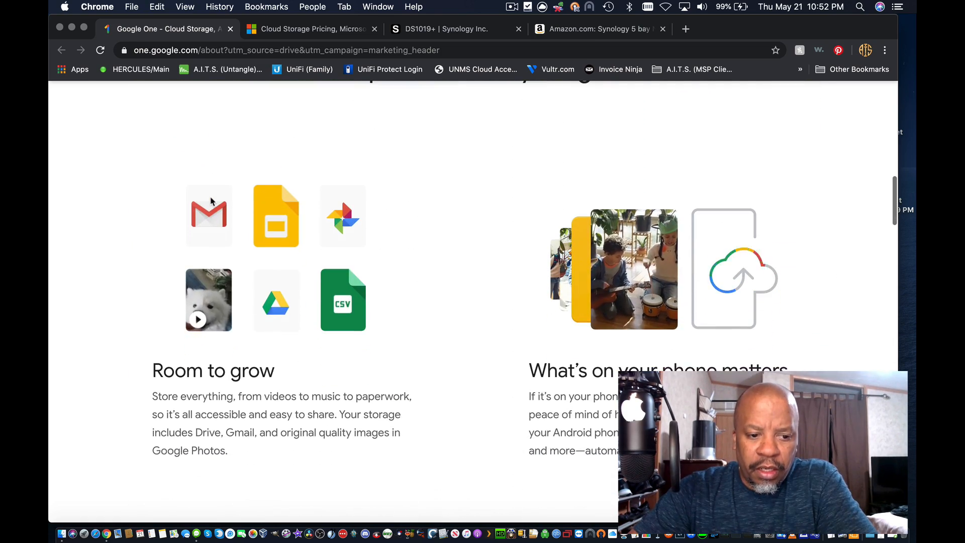
{"action": "scroll", "scroll_direction": "down", "scroll_amount": 3}
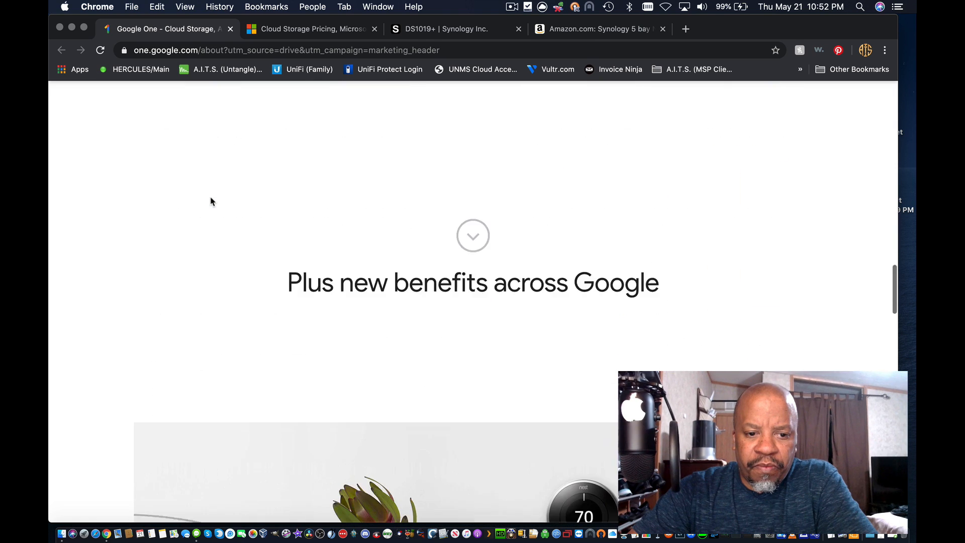
{"action": "scroll", "scroll_direction": "down", "scroll_amount": 3}
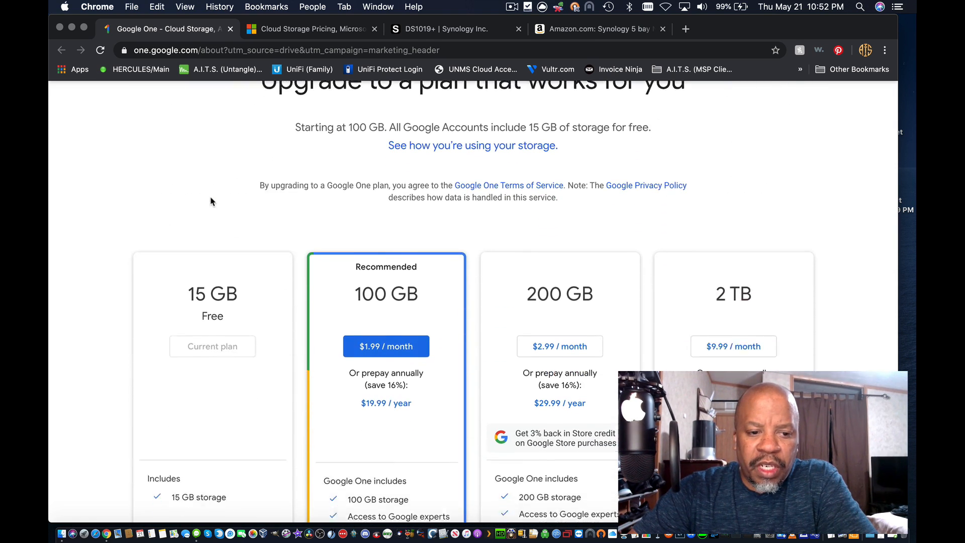
{"action": "scroll", "scroll_direction": "down", "scroll_amount": 3}
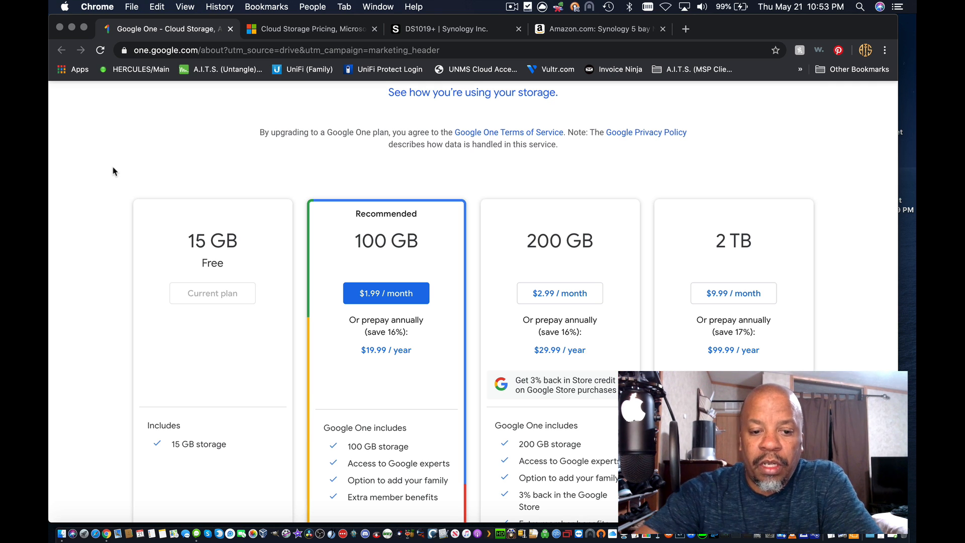
{"action": "scroll", "scroll_direction": "down", "scroll_amount": 3}
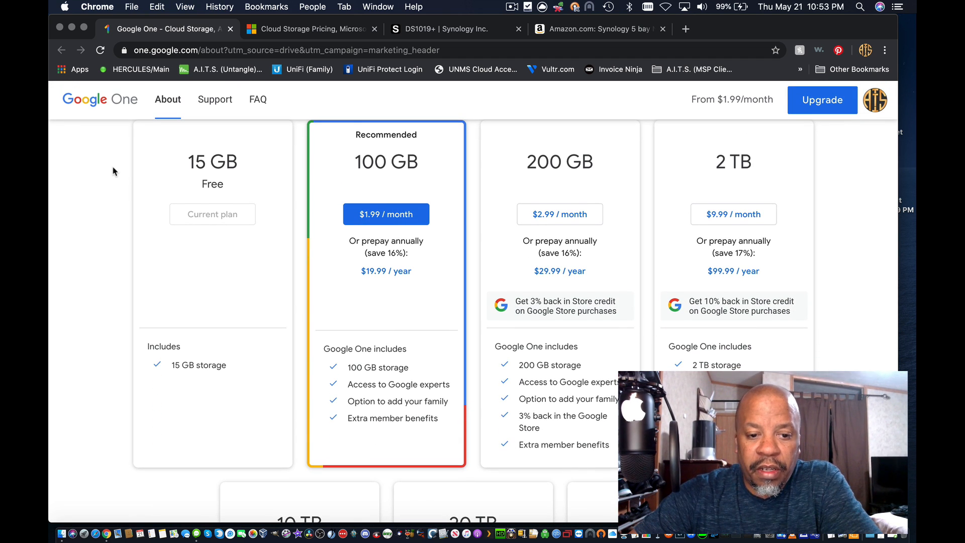
{"action": "scroll", "scroll_direction": "down", "scroll_amount": 3}
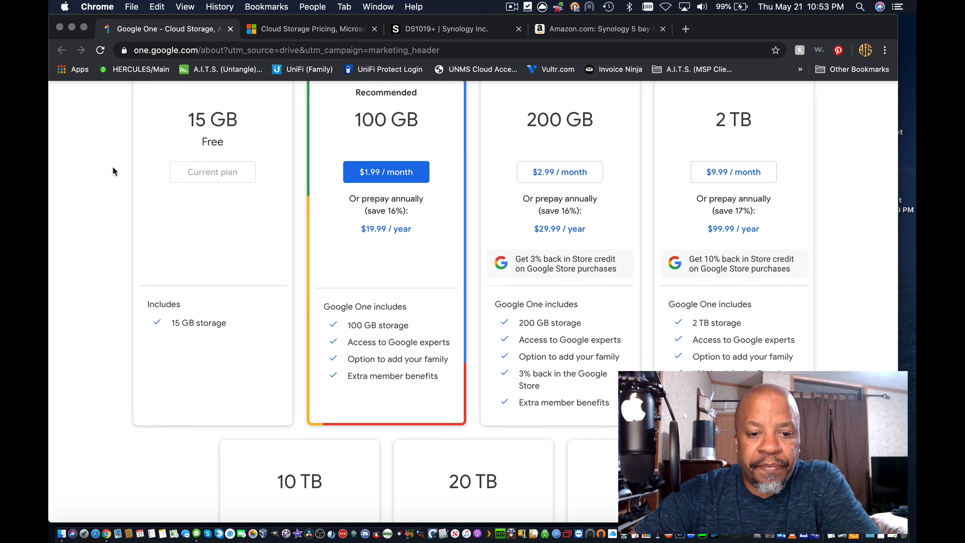
{"action": "scroll", "scroll_direction": "down", "scroll_amount": 3}
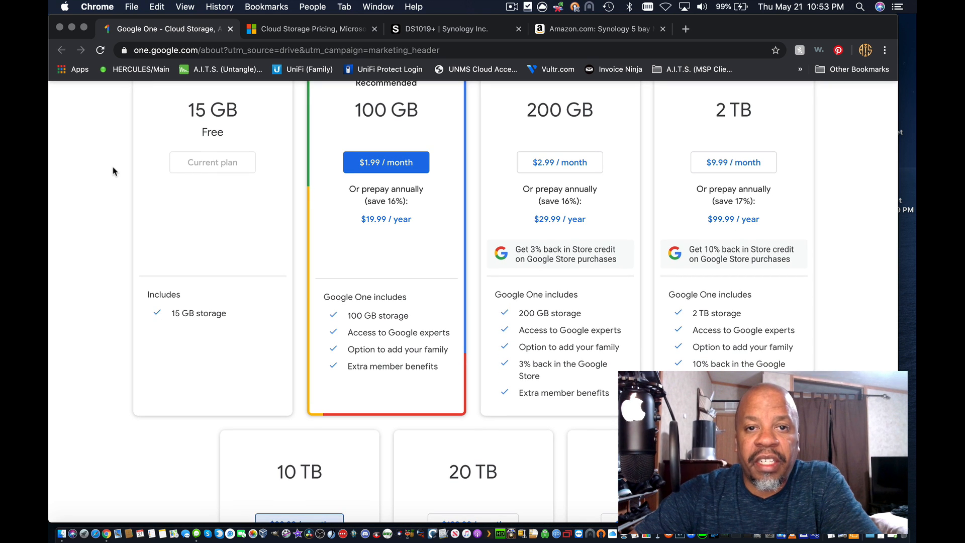
{"action": "scroll", "scroll_direction": "down", "scroll_amount": 3}
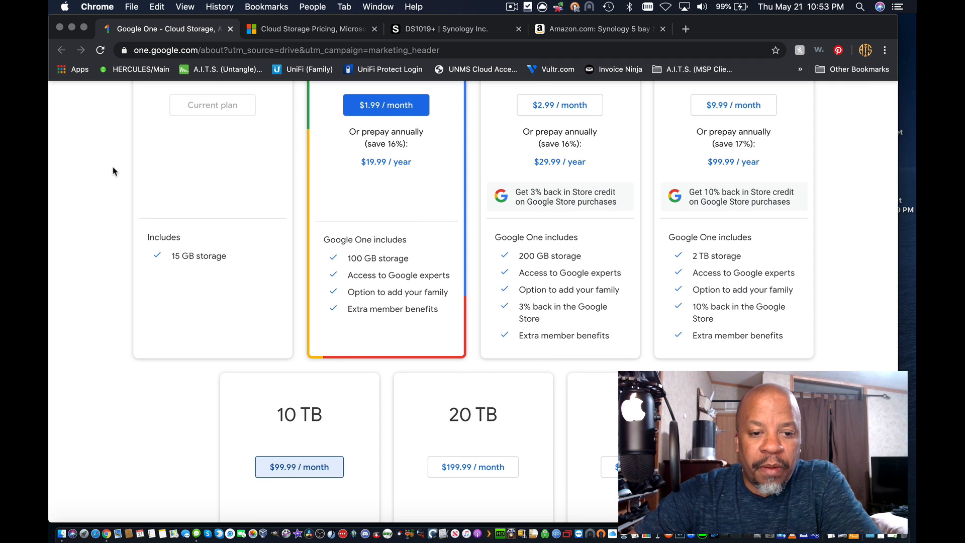
{"action": "scroll", "scroll_direction": "up", "scroll_amount": 3}
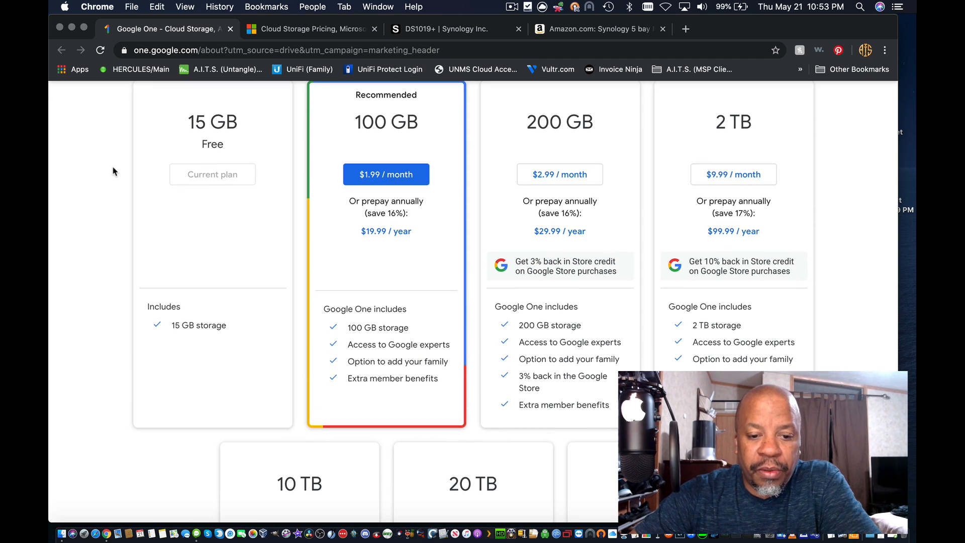
{"action": "scroll", "scroll_direction": "down", "scroll_amount": 3}
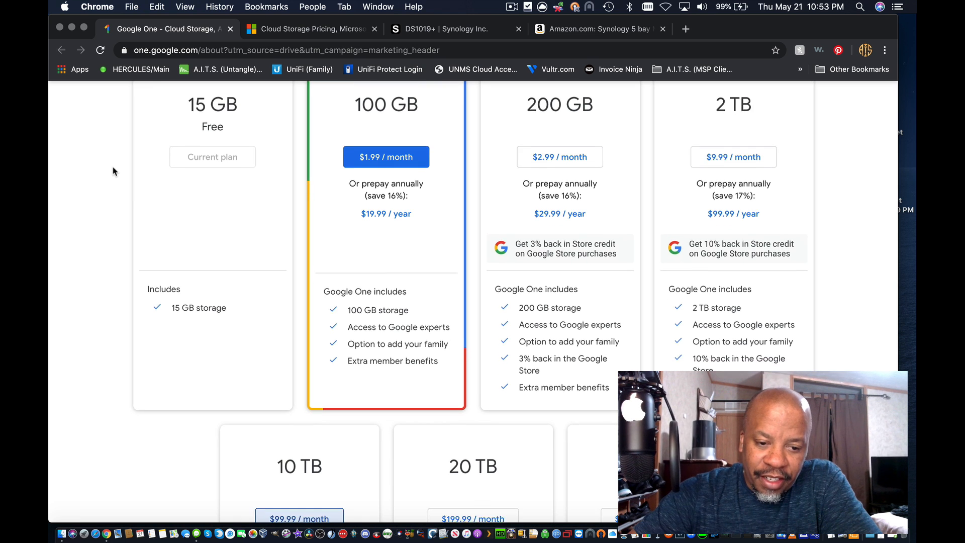
{"action": "scroll", "scroll_direction": "up", "scroll_amount": 3}
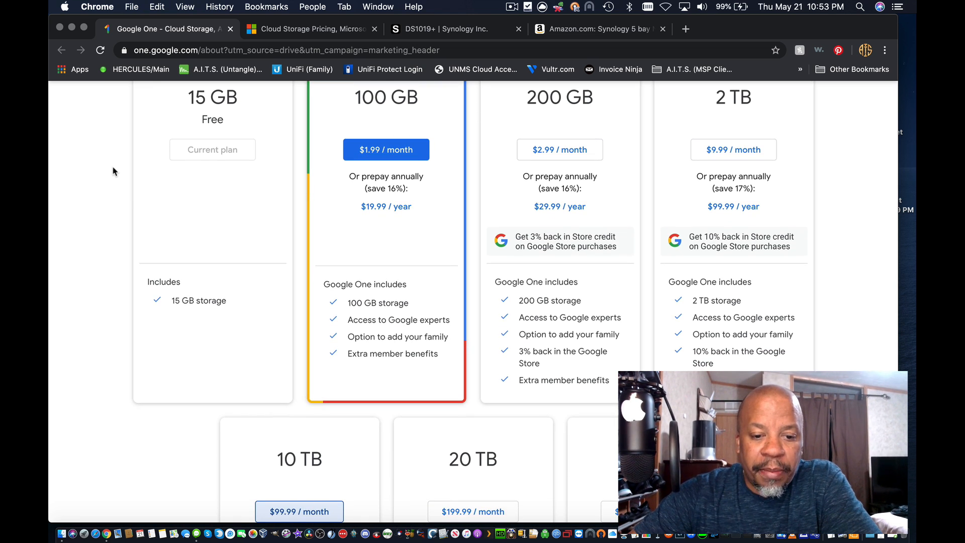
{"action": "scroll", "scroll_direction": "down", "scroll_amount": 3}
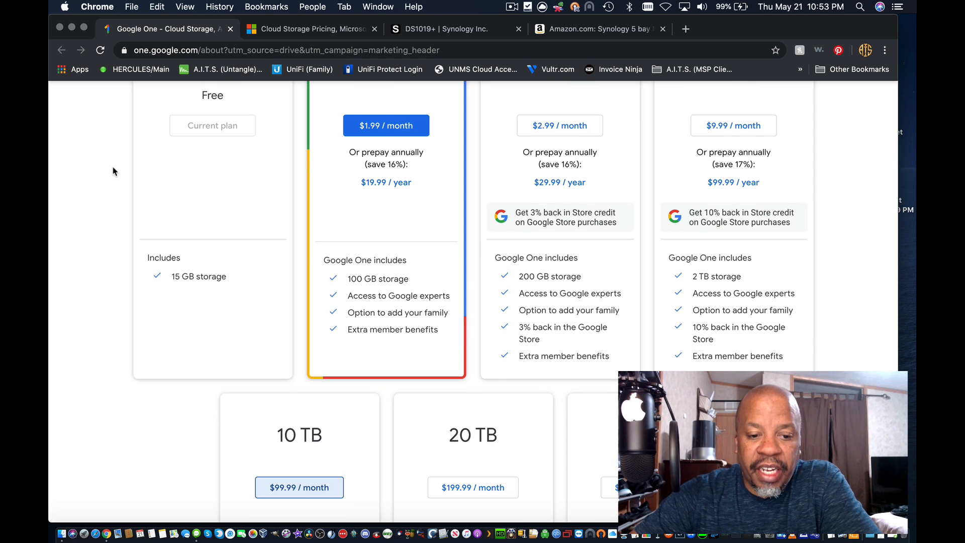
{"action": "scroll", "scroll_direction": "up", "scroll_amount": 3}
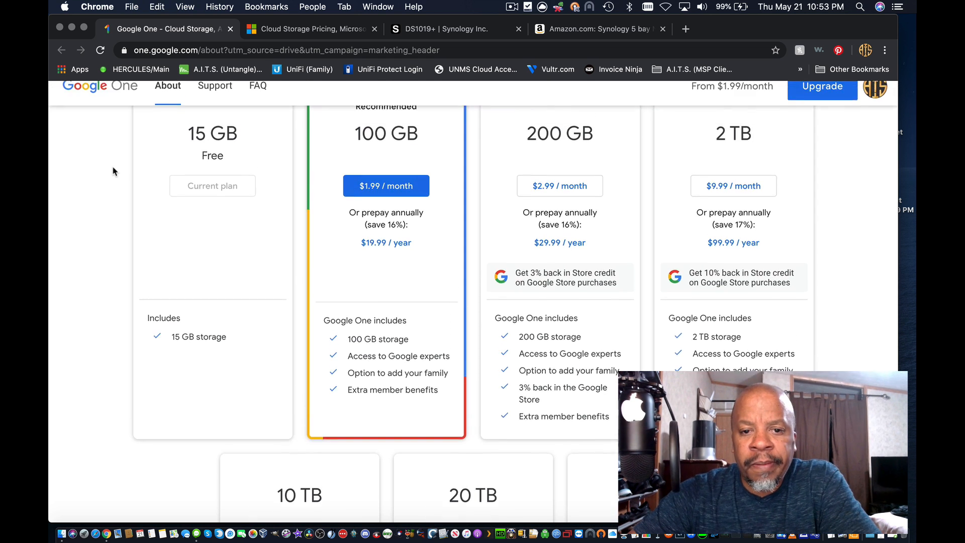
{"action": "scroll", "scroll_direction": "up", "scroll_amount": 3}
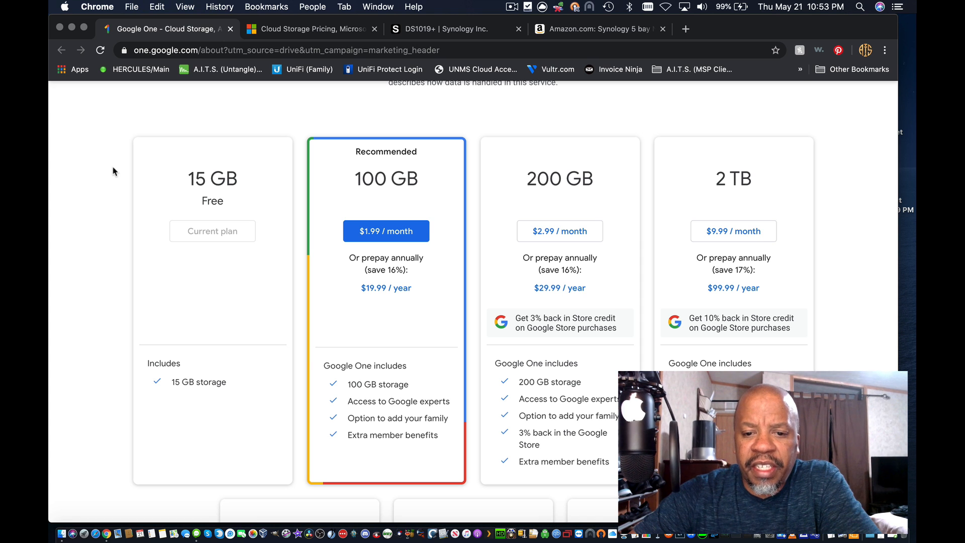
{"action": "scroll", "scroll_direction": "down", "scroll_amount": 3}
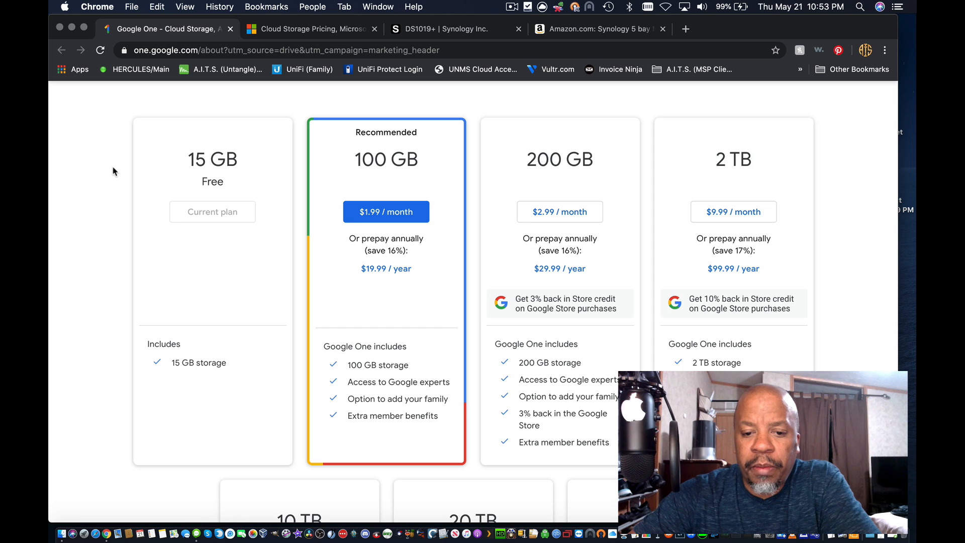
{"action": "scroll", "scroll_direction": "down", "scroll_amount": 3}
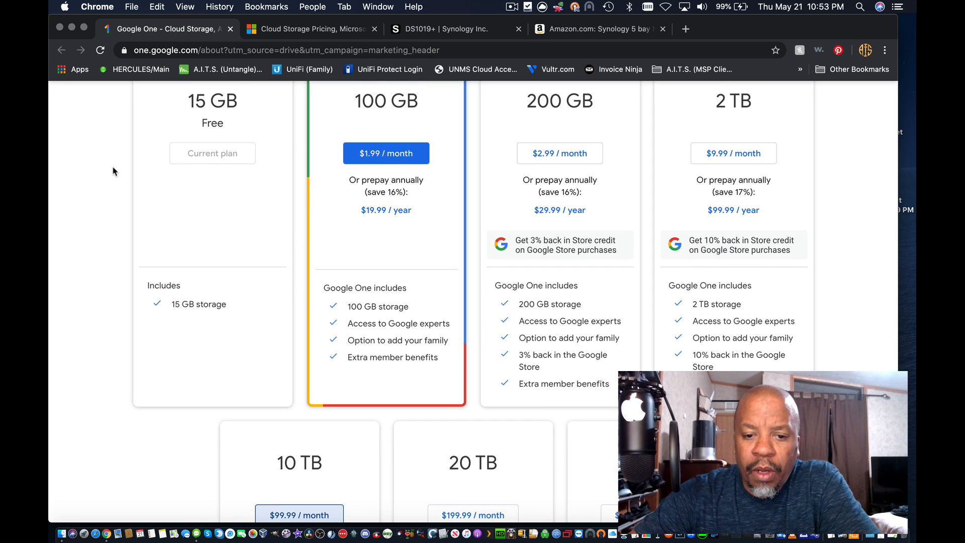
{"action": "scroll", "scroll_direction": "down", "scroll_amount": 3}
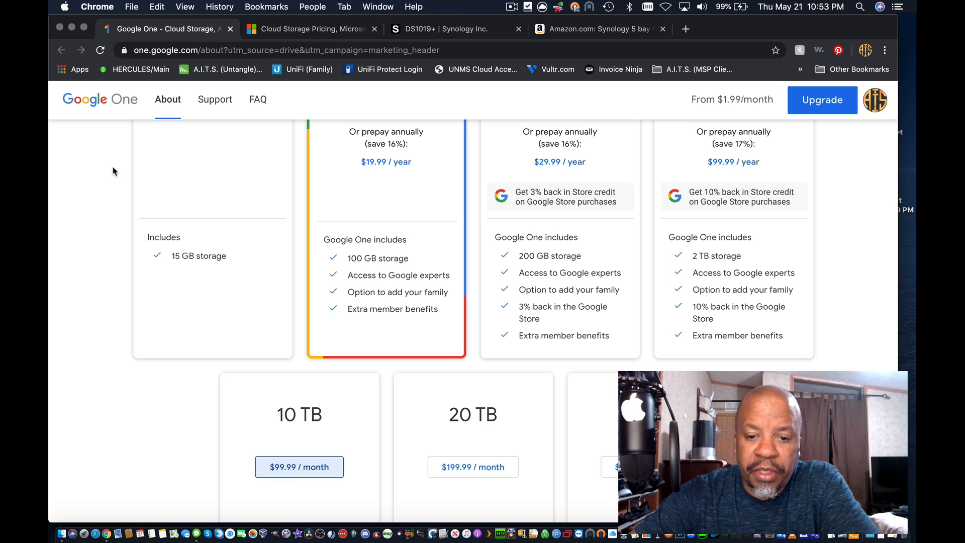
{"action": "scroll", "scroll_direction": "down", "scroll_amount": 3}
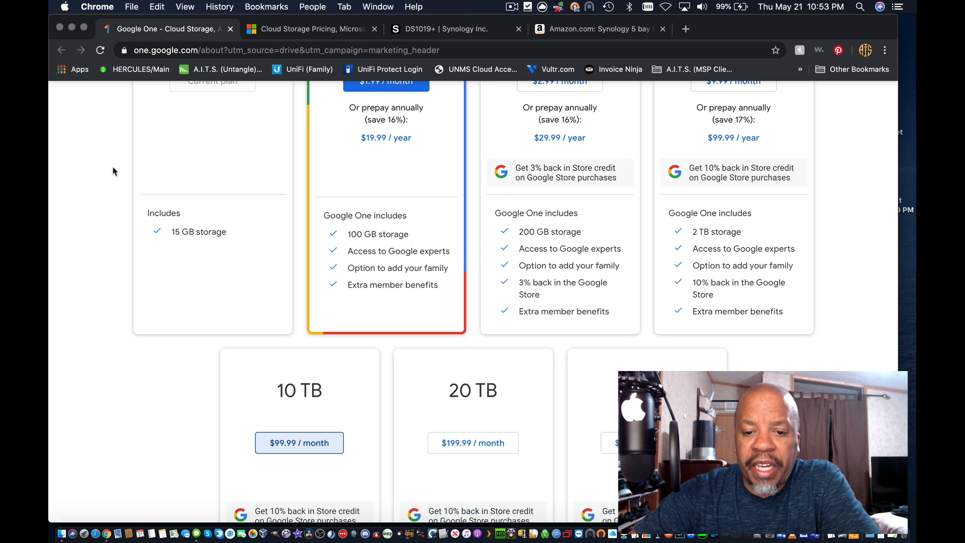
{"action": "scroll", "scroll_direction": "down", "scroll_amount": 3}
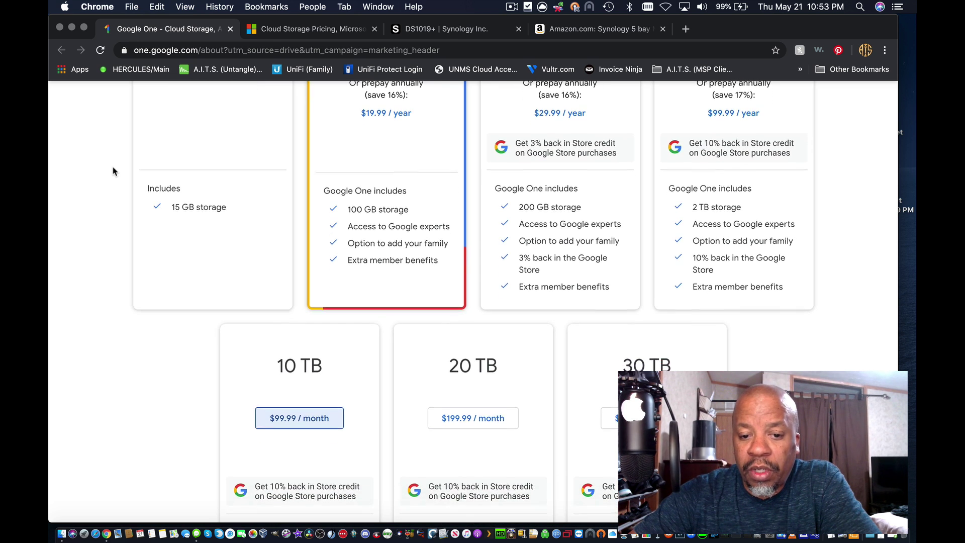
{"action": "scroll", "scroll_direction": "down", "scroll_amount": 3}
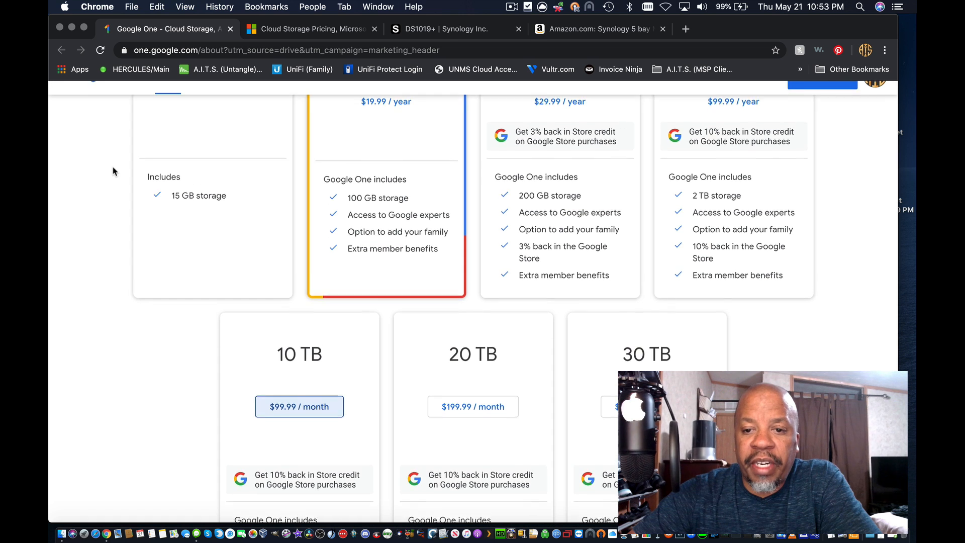
{"action": "scroll", "scroll_direction": "up", "scroll_amount": 3}
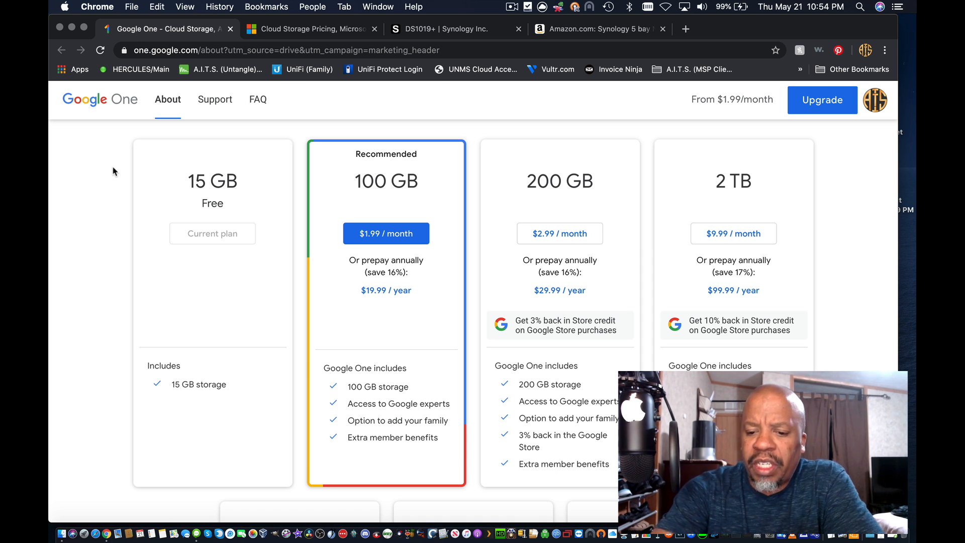
{"action": "scroll", "scroll_direction": "down", "scroll_amount": 3}
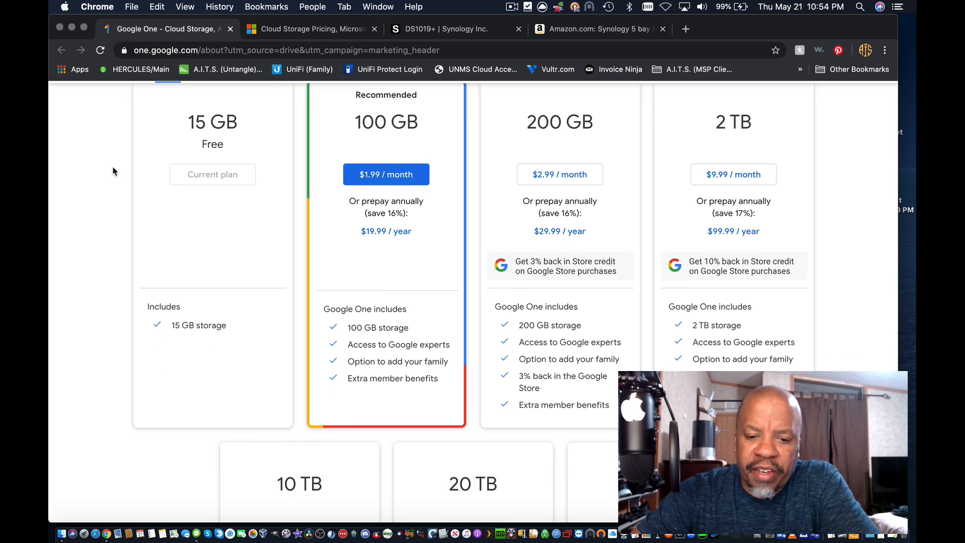
{"action": "scroll", "scroll_direction": "down", "scroll_amount": 3}
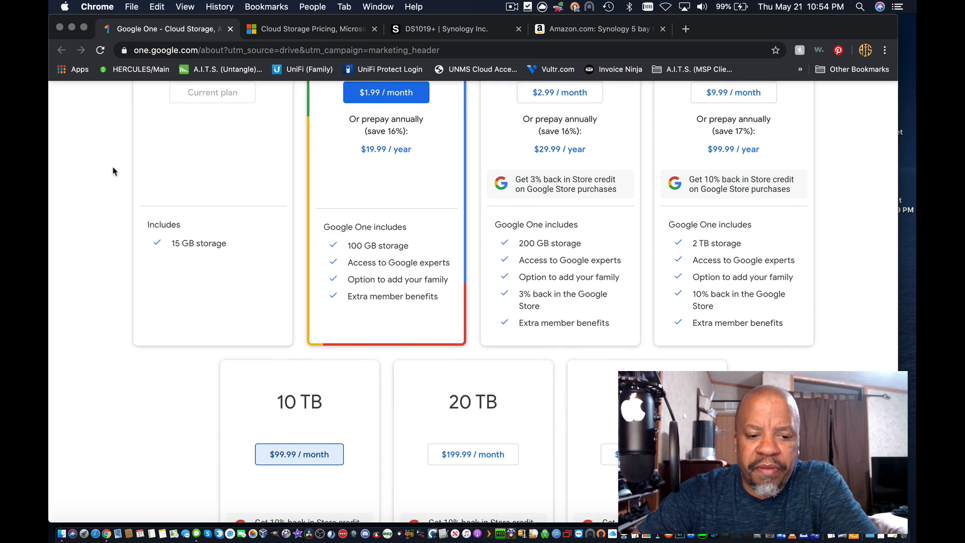
{"action": "scroll", "scroll_direction": "down", "scroll_amount": 3}
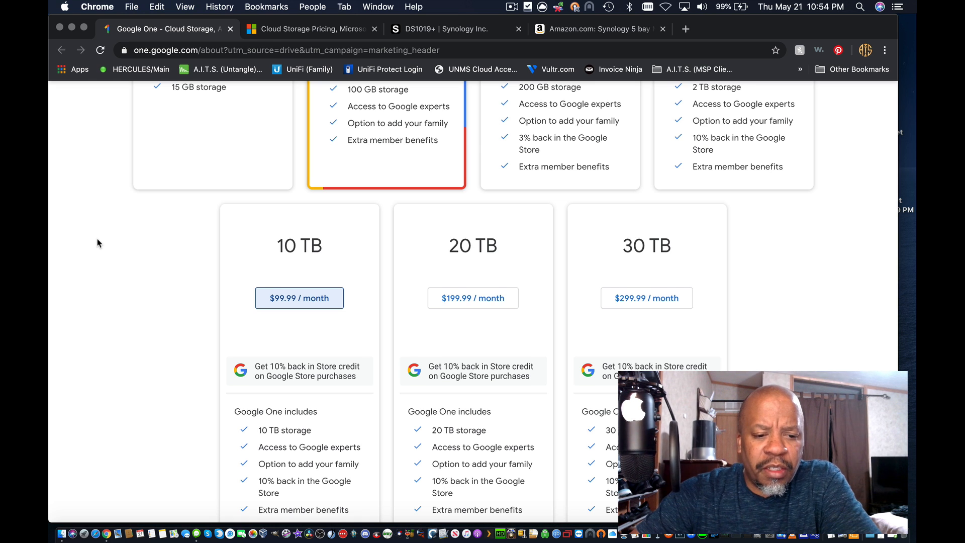
{"action": "scroll", "scroll_direction": "down", "scroll_amount": 3}
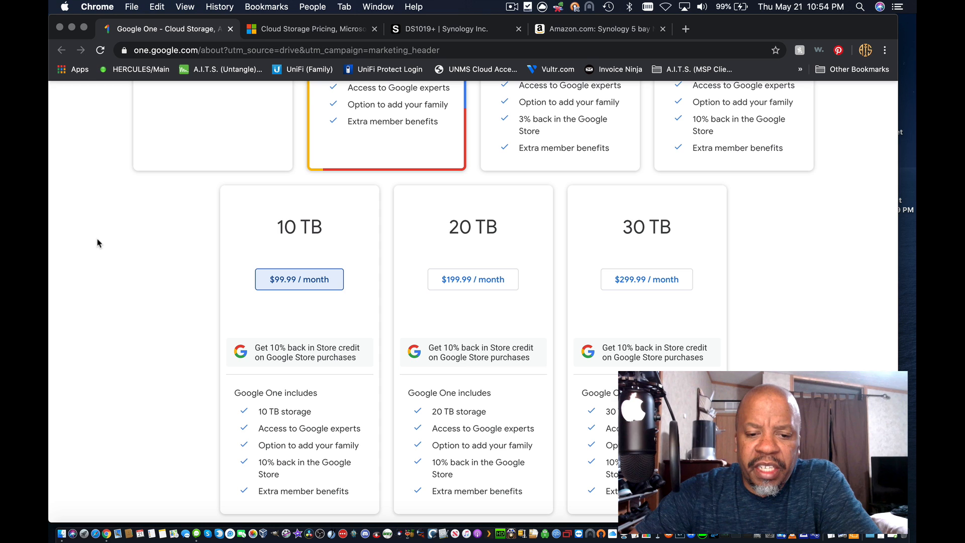
{"action": "mouse_move", "coordinate": [252, 207]}
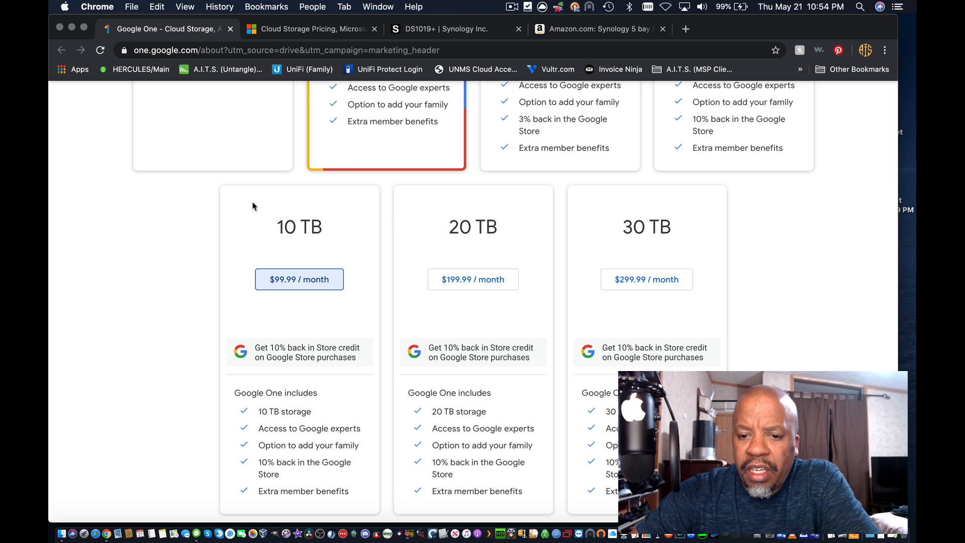
{"action": "mouse_move", "coordinate": [582, 240]}
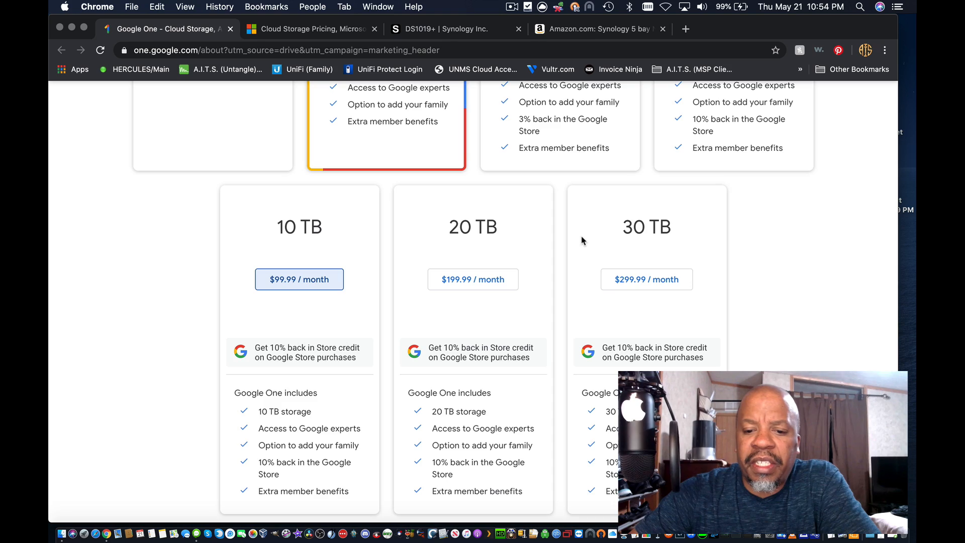
{"action": "scroll", "scroll_direction": "up", "scroll_amount": 3}
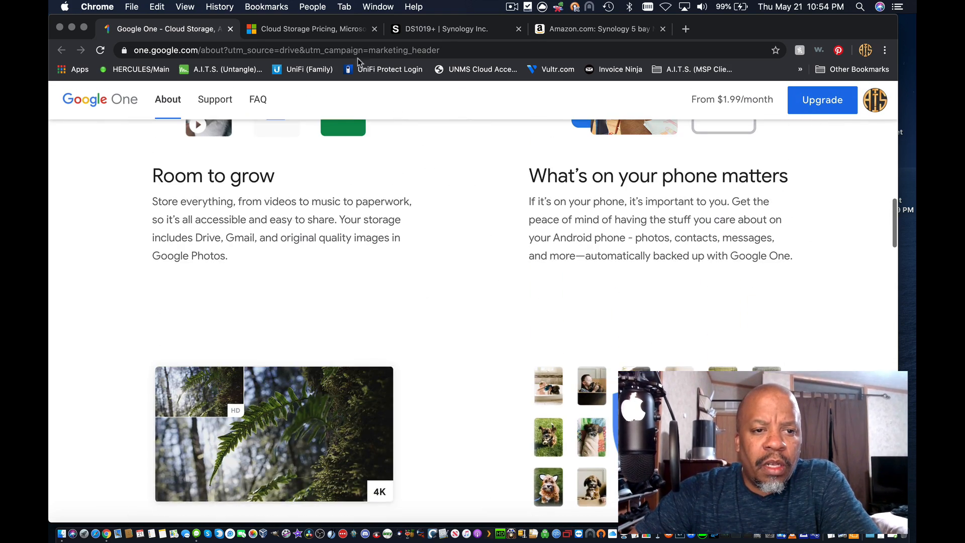
{"action": "scroll", "scroll_direction": "up", "scroll_amount": 3}
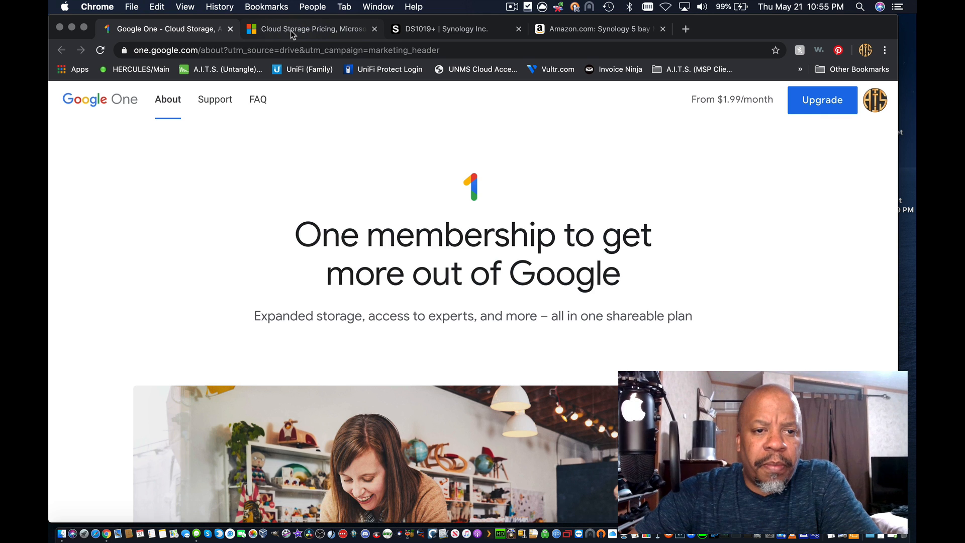
Switch to Microsoft's Compare OneDrive plans page and view the business plan cards.
{"action": "left_click", "coordinate": [310, 29]}
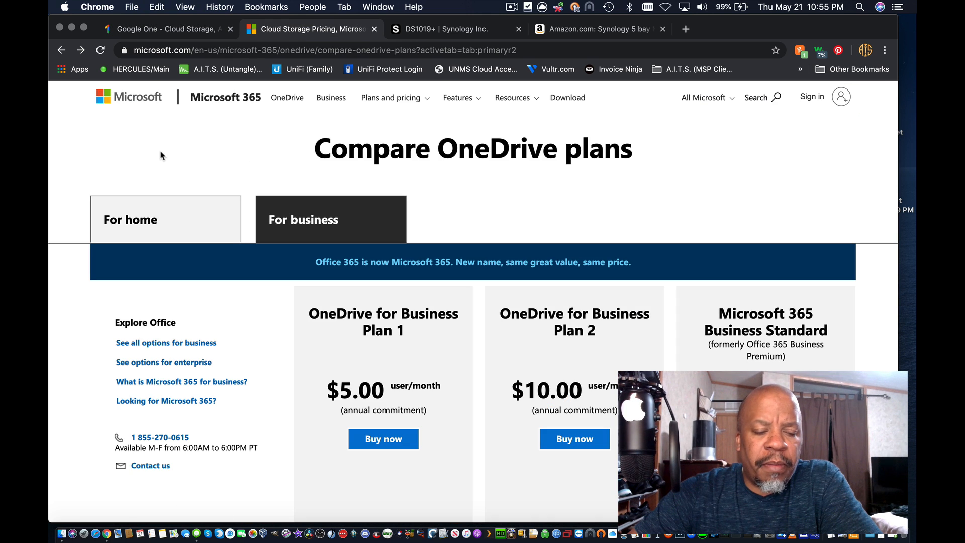
{"action": "scroll", "scroll_direction": "down", "scroll_amount": 3}
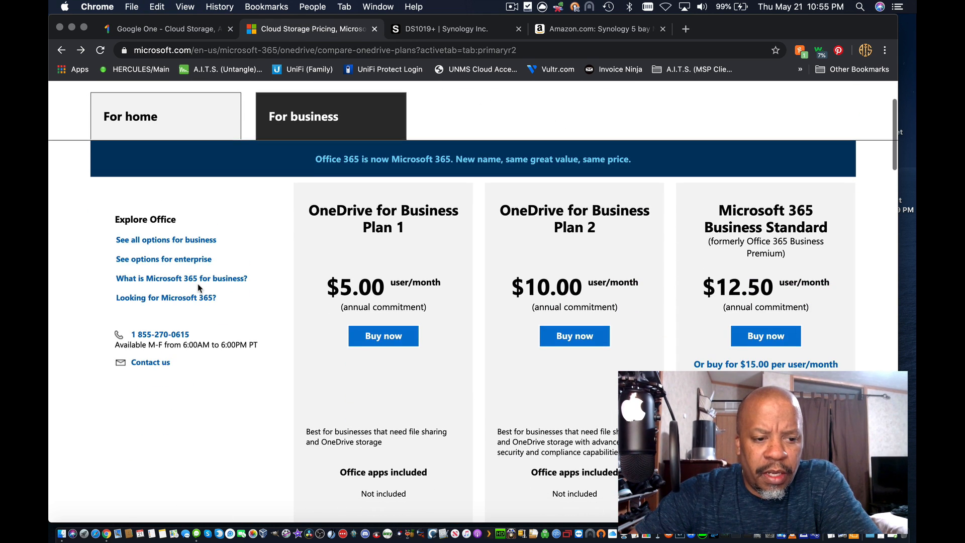
{"action": "mouse_move", "coordinate": [233, 433]}
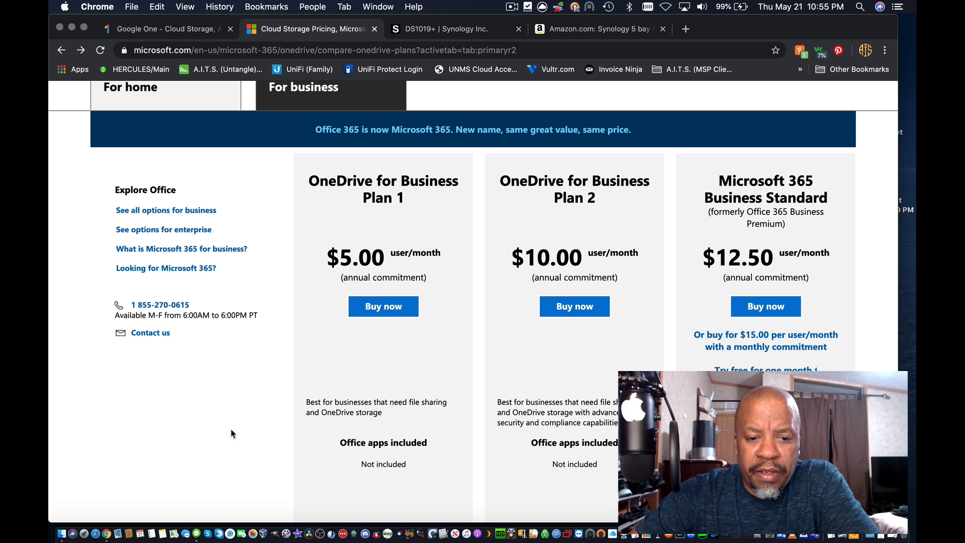
{"action": "scroll", "scroll_direction": "down", "scroll_amount": 3}
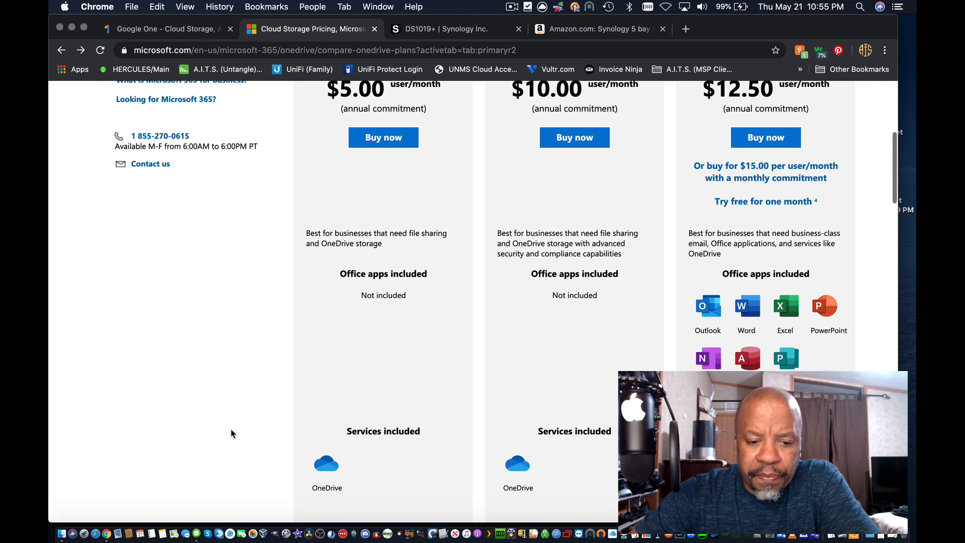
{"action": "scroll", "scroll_direction": "up", "scroll_amount": 3}
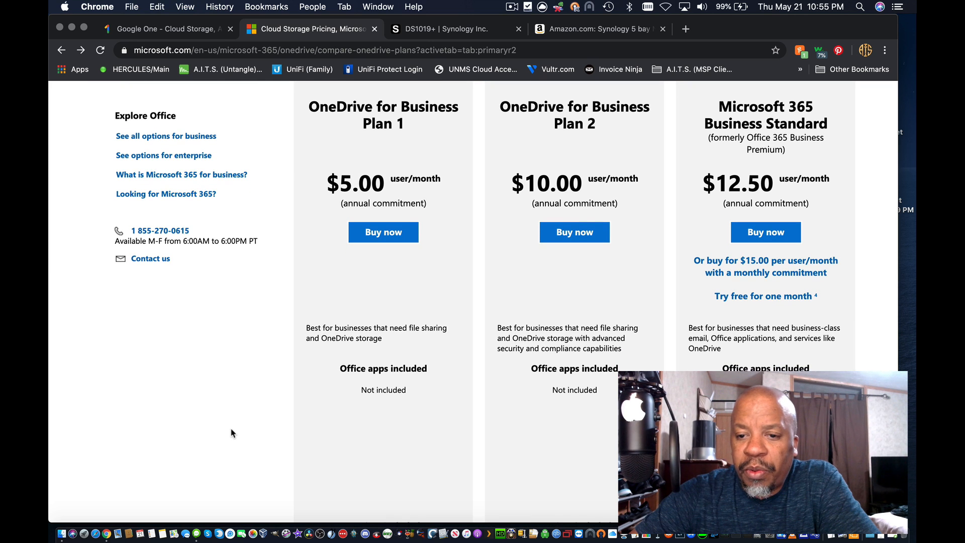
{"action": "scroll", "scroll_direction": "down", "scroll_amount": 3}
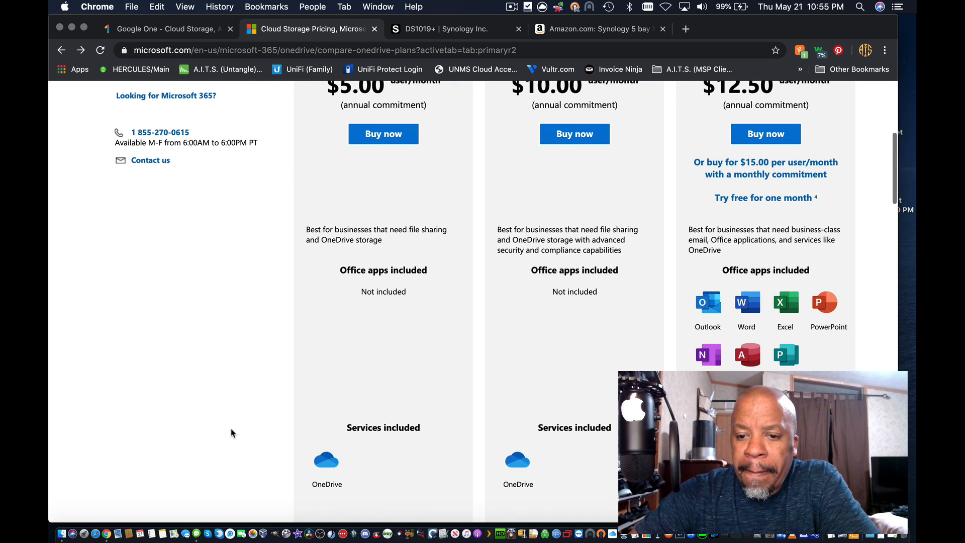
{"action": "scroll", "scroll_direction": "up", "scroll_amount": 3}
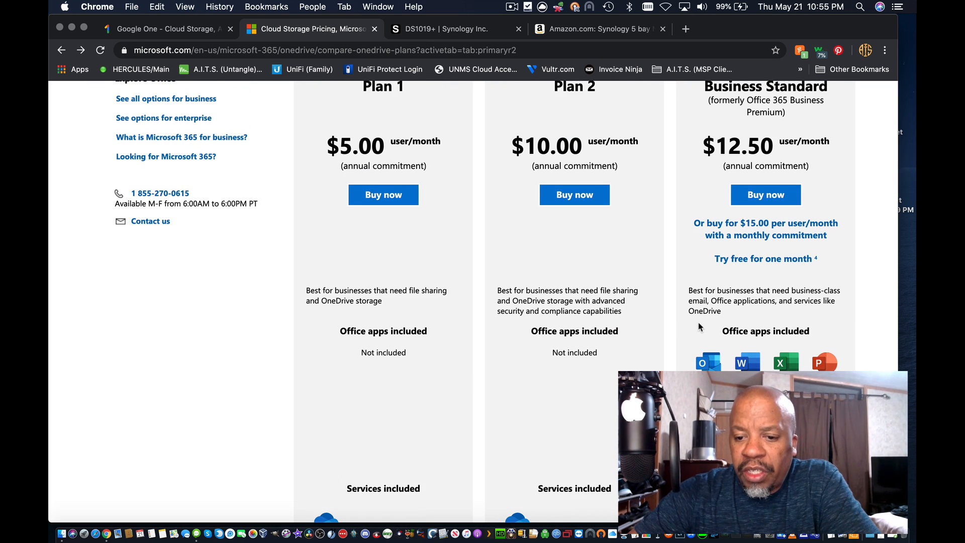
{"action": "mouse_move", "coordinate": [780, 337]}
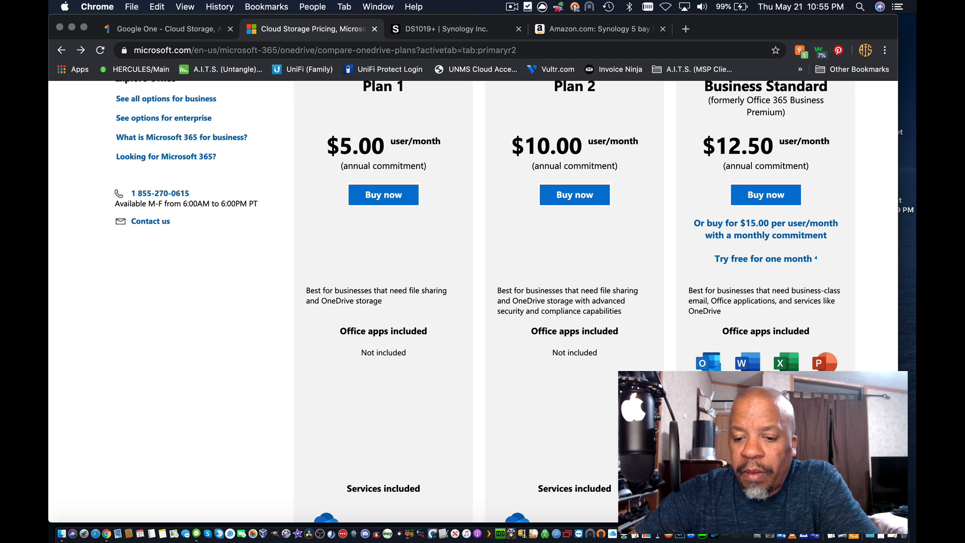
Review the OneDrive plan prices: Plan 1 $5, Plan 2 $10, Business Standard $12.50 per user monthly.
{"action": "scroll", "scroll_direction": "down", "scroll_amount": 3}
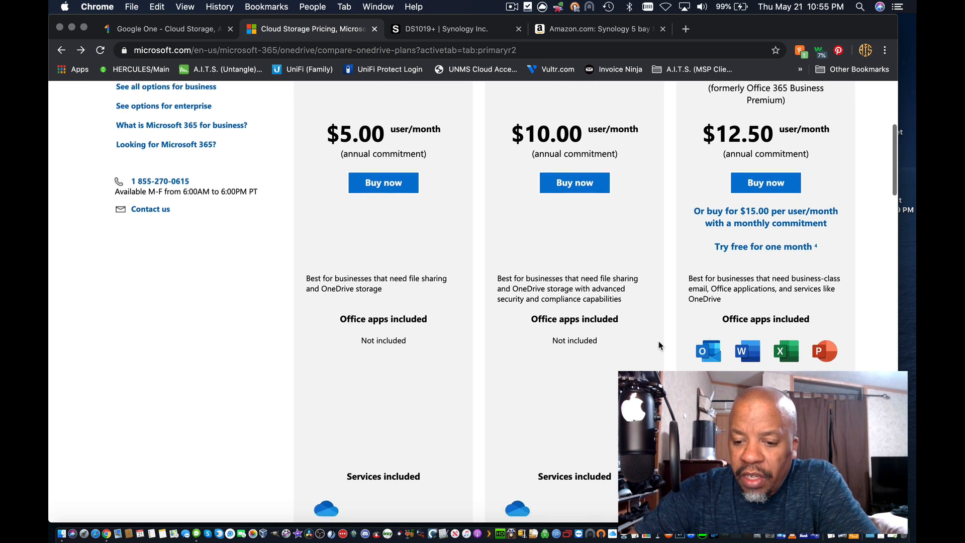
{"action": "scroll", "scroll_direction": "down", "scroll_amount": 3}
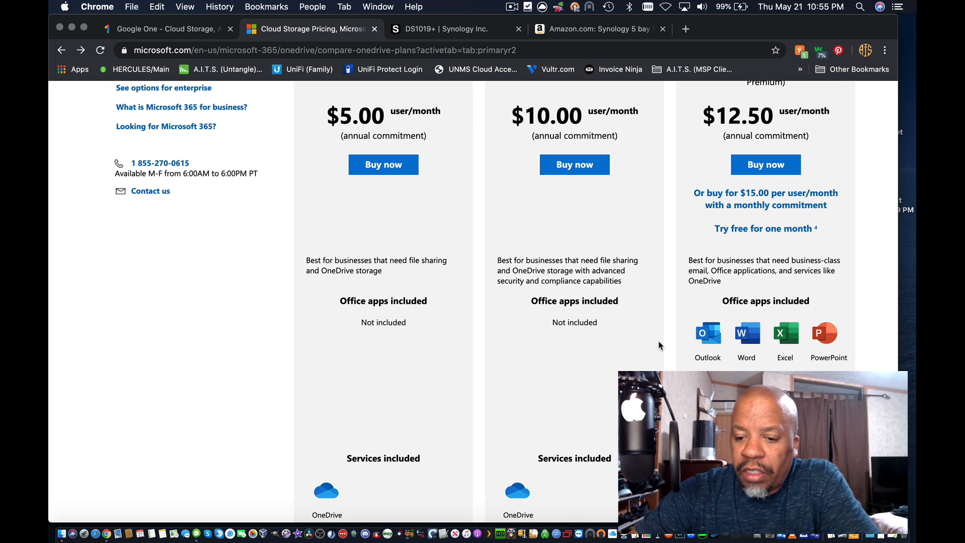
{"action": "scroll", "scroll_direction": "down", "scroll_amount": 3}
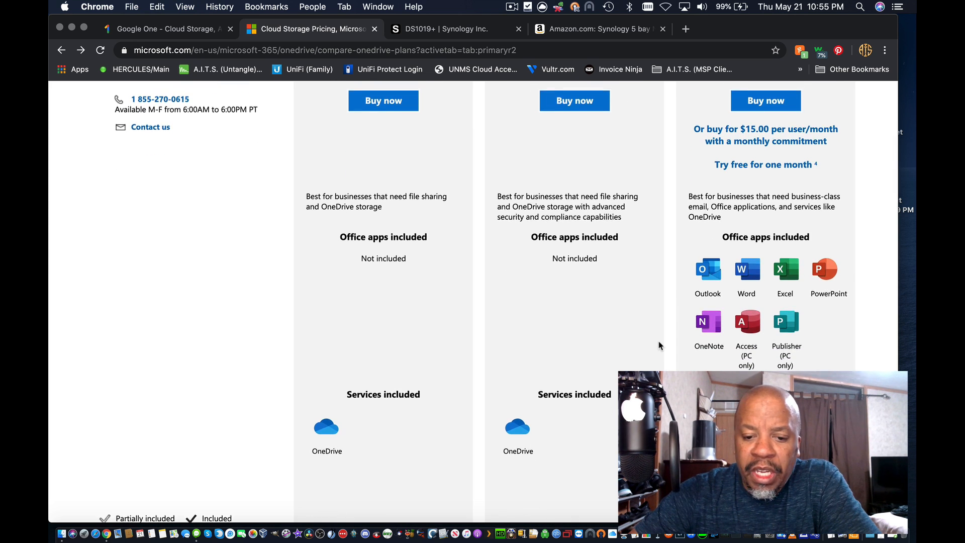
{"action": "scroll", "scroll_direction": "up", "scroll_amount": 3}
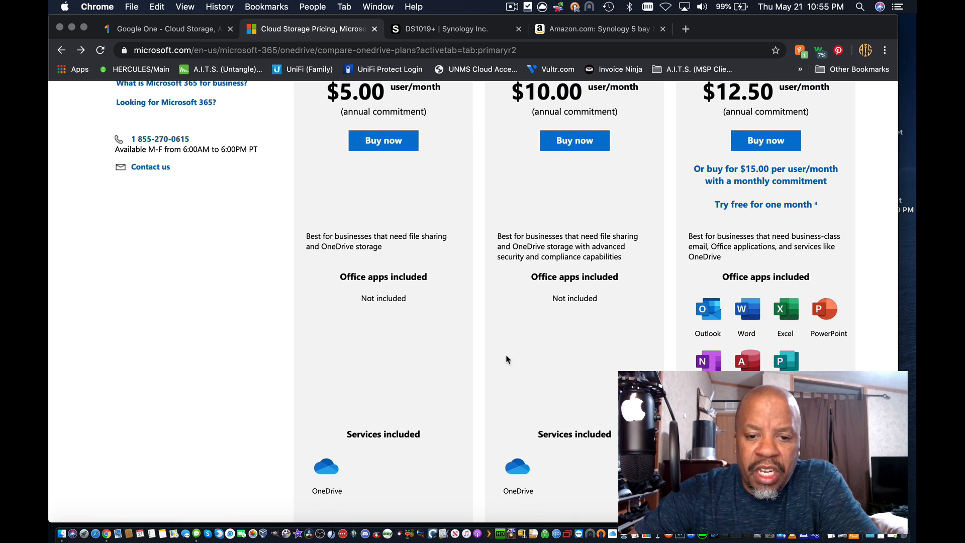
{"action": "scroll", "scroll_direction": "up", "scroll_amount": 3}
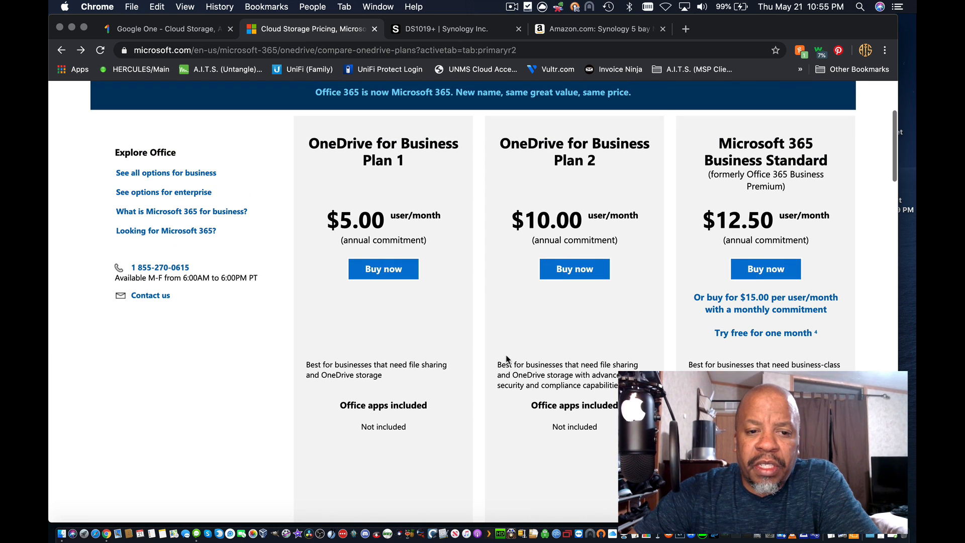
{"action": "scroll", "scroll_direction": "down", "scroll_amount": 3}
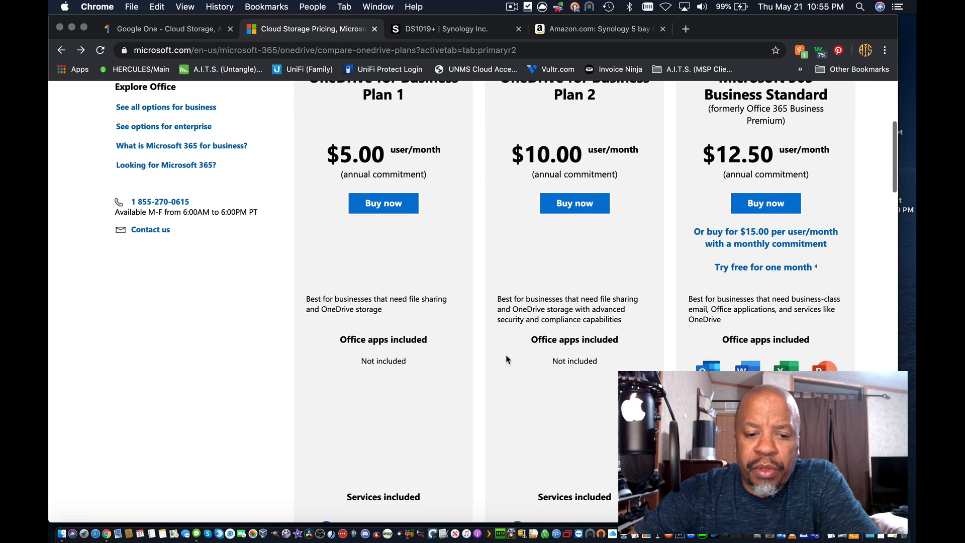
{"action": "scroll", "scroll_direction": "down", "scroll_amount": 3}
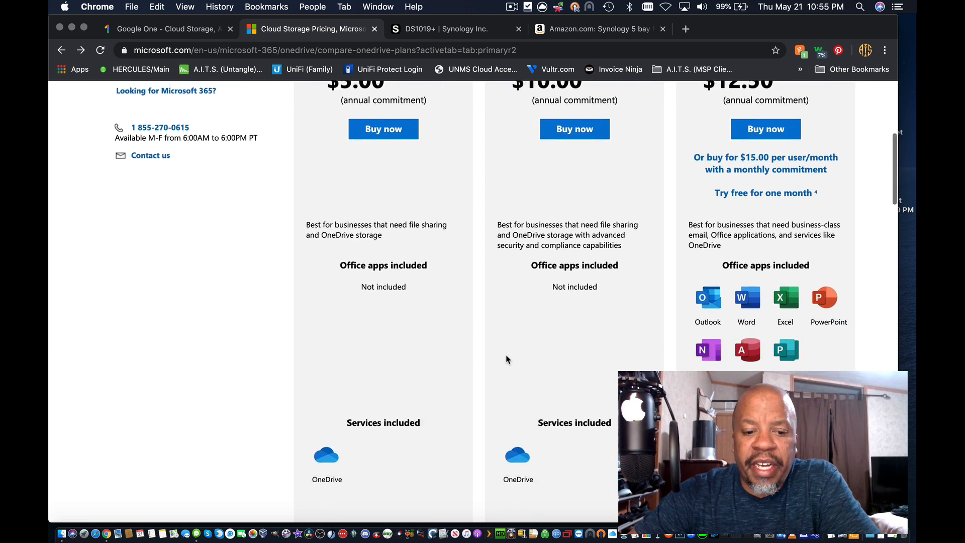
Go through the OneDrive feature comparison rows, including 1 TB versus unlimited storage.
{"action": "scroll", "scroll_direction": "down", "scroll_amount": 3}
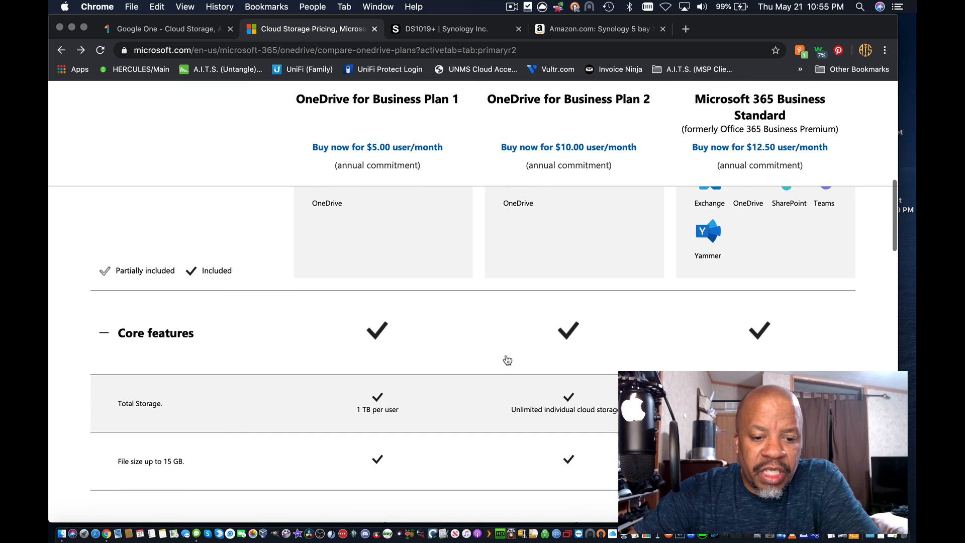
{"action": "scroll", "scroll_direction": "down", "scroll_amount": 3}
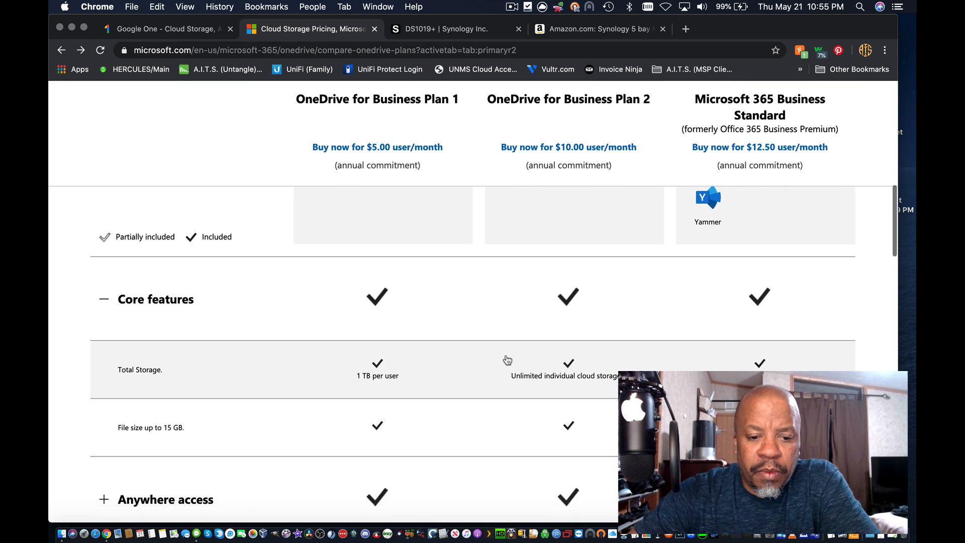
{"action": "scroll", "scroll_direction": "down", "scroll_amount": 3}
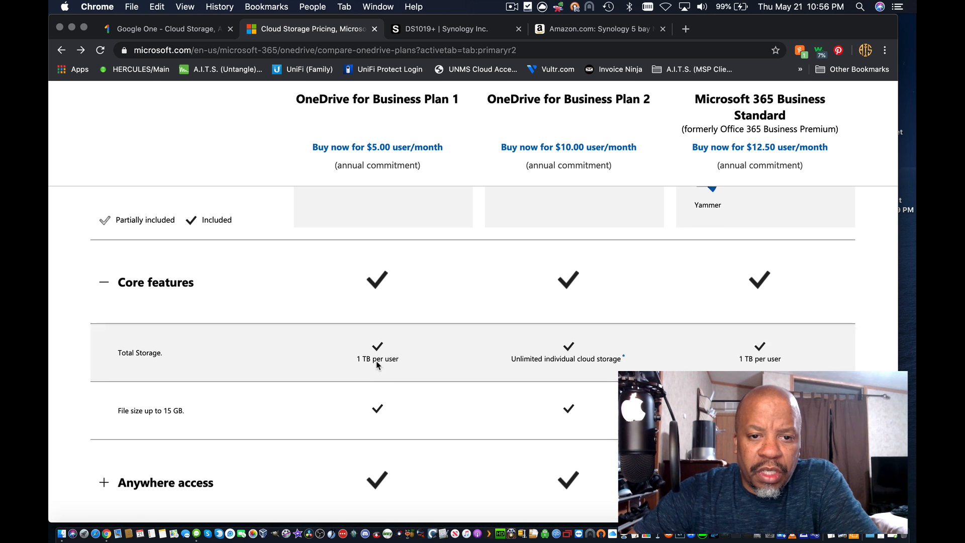
{"action": "scroll", "scroll_direction": "up", "scroll_amount": 3}
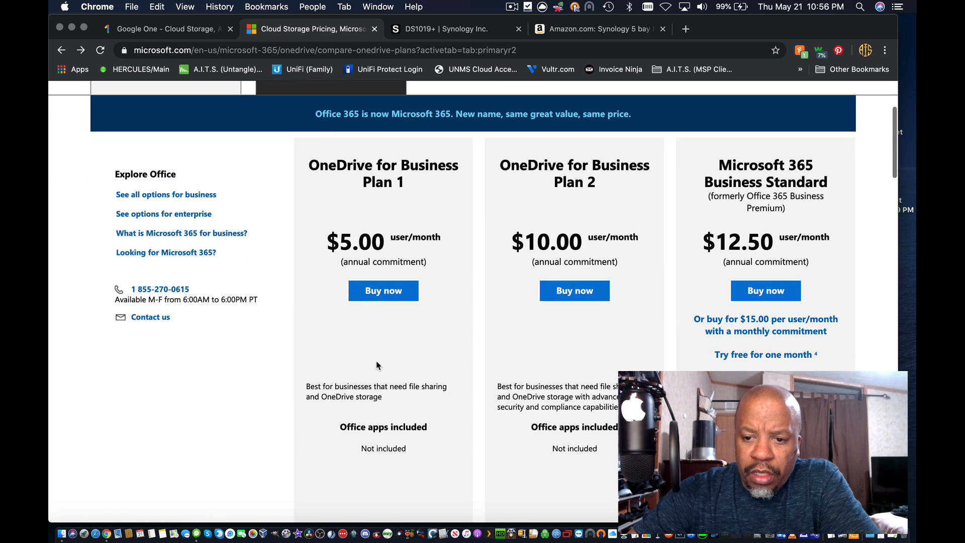
{"action": "scroll", "scroll_direction": "down", "scroll_amount": 3}
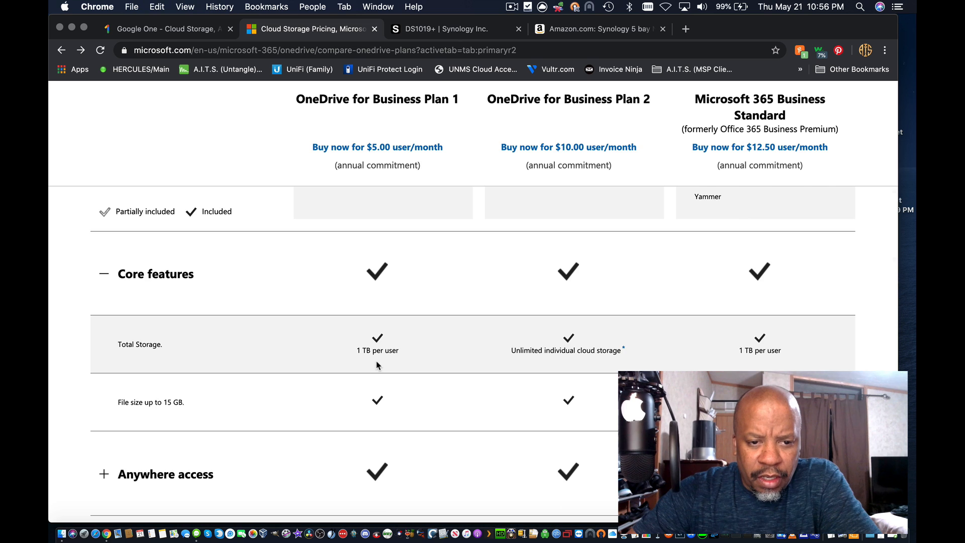
{"action": "scroll", "scroll_direction": "up", "scroll_amount": 3}
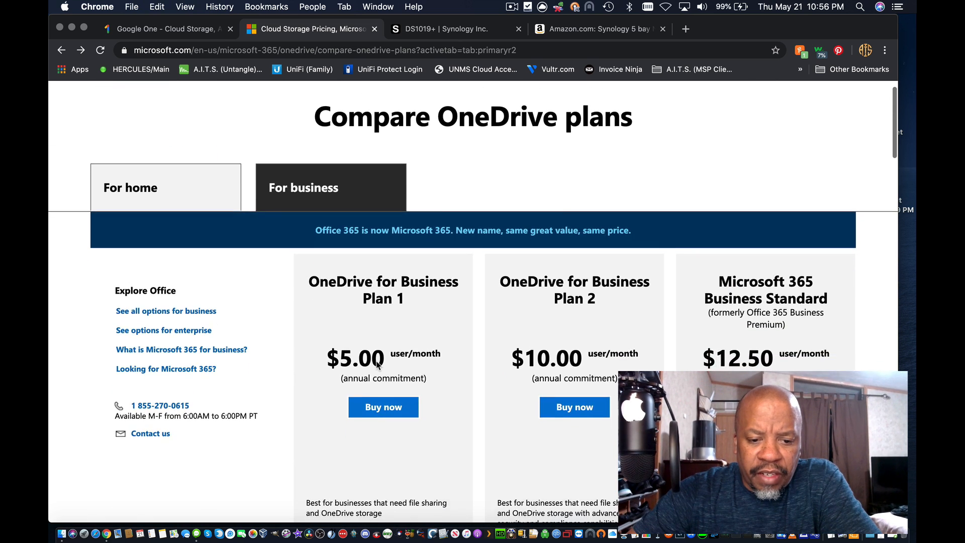
Continue down to the $5, $10 and $12.50 plan cards repeated below the table.
{"action": "scroll", "scroll_direction": "down", "scroll_amount": 3}
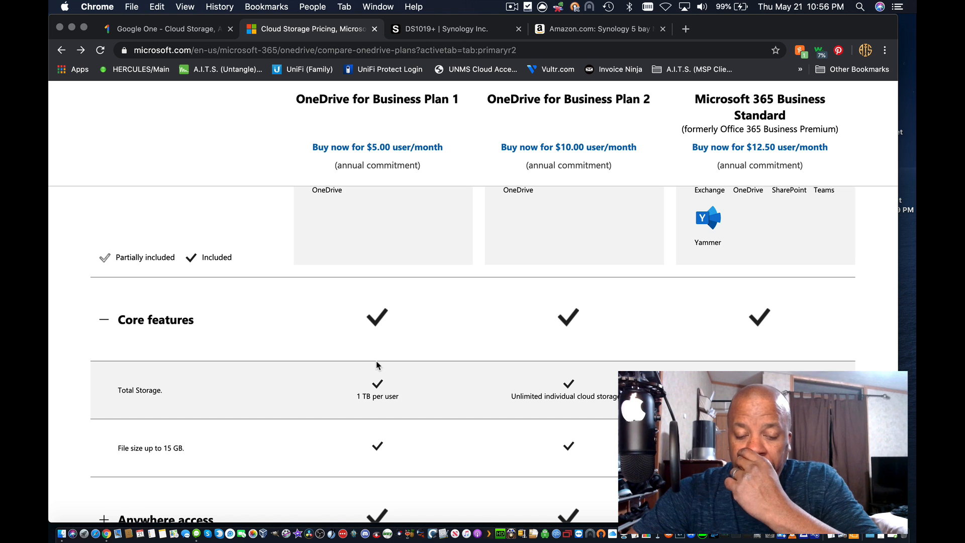
{"action": "scroll", "scroll_direction": "up", "scroll_amount": 3}
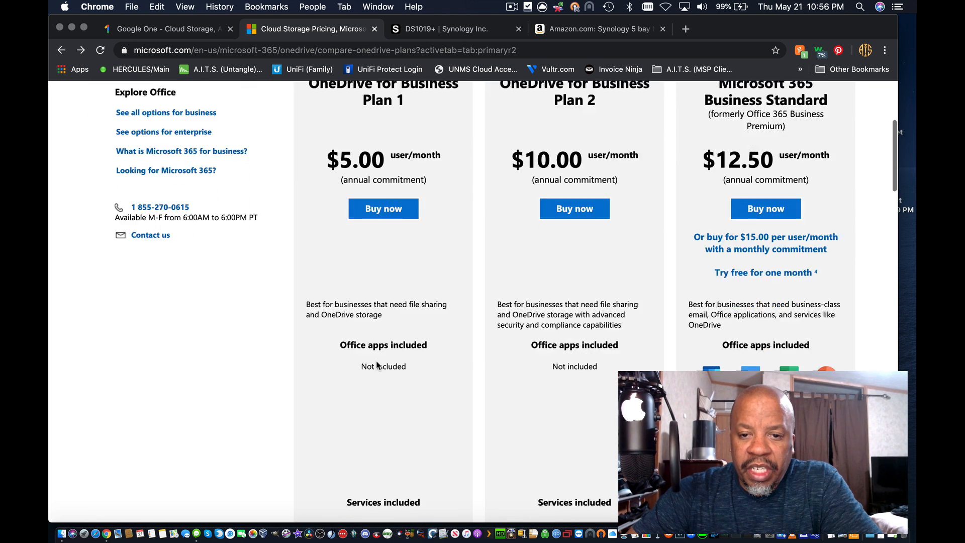
{"action": "scroll", "scroll_direction": "down", "scroll_amount": 3}
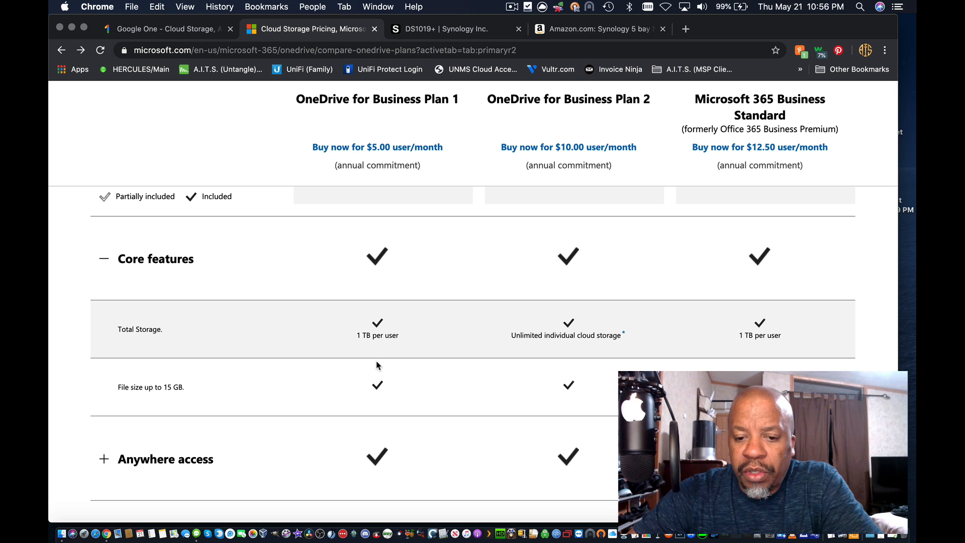
{"action": "mouse_move", "coordinate": [613, 349]}
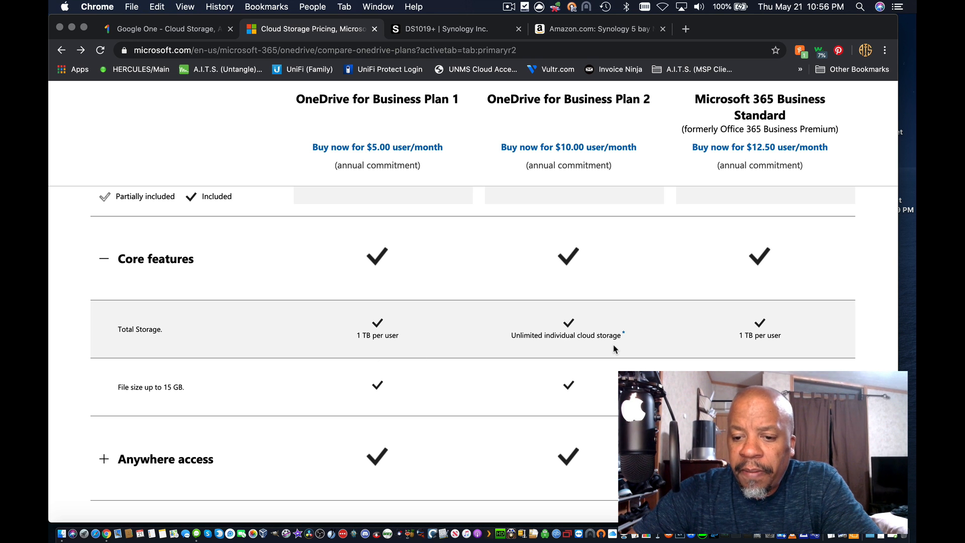
{"action": "scroll", "scroll_direction": "down", "scroll_amount": 3}
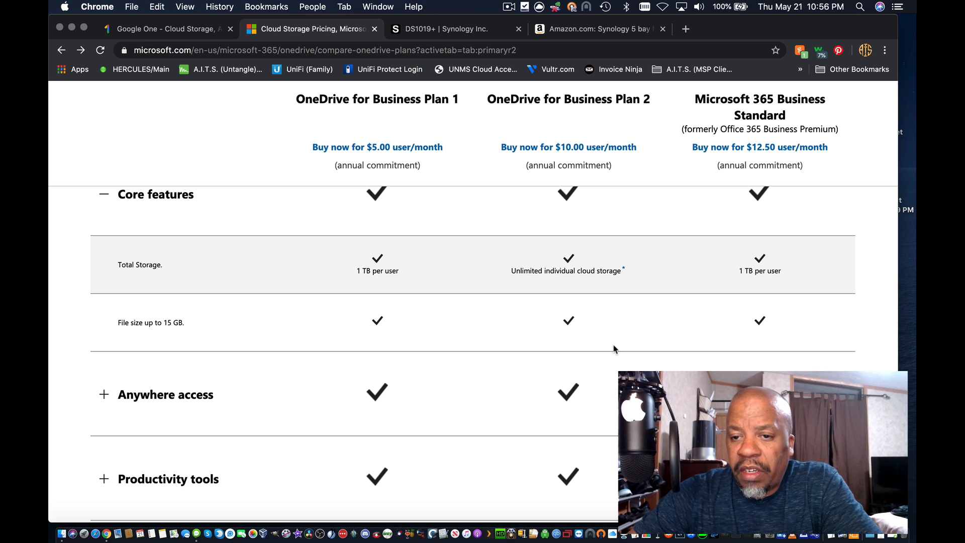
{"action": "mouse_move", "coordinate": [684, 345]}
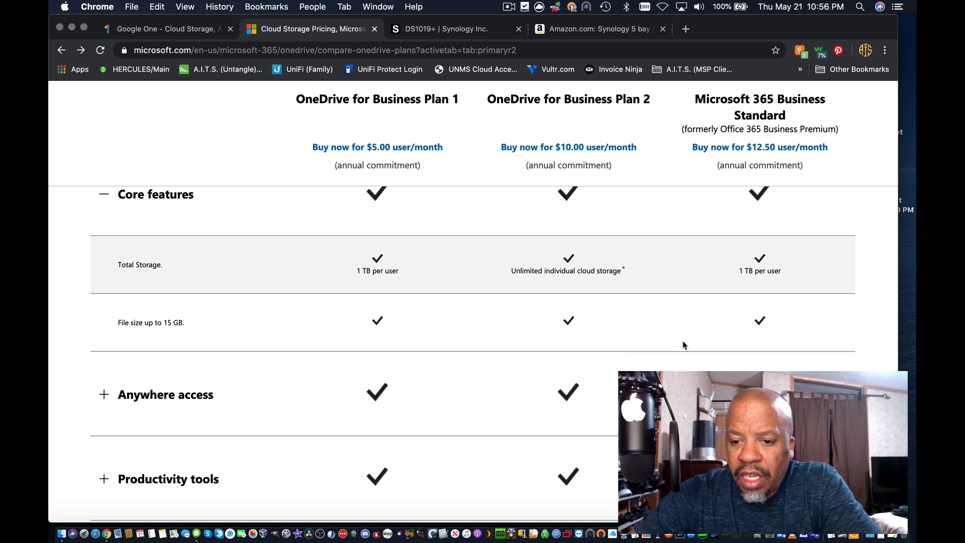
{"action": "mouse_move", "coordinate": [514, 363]}
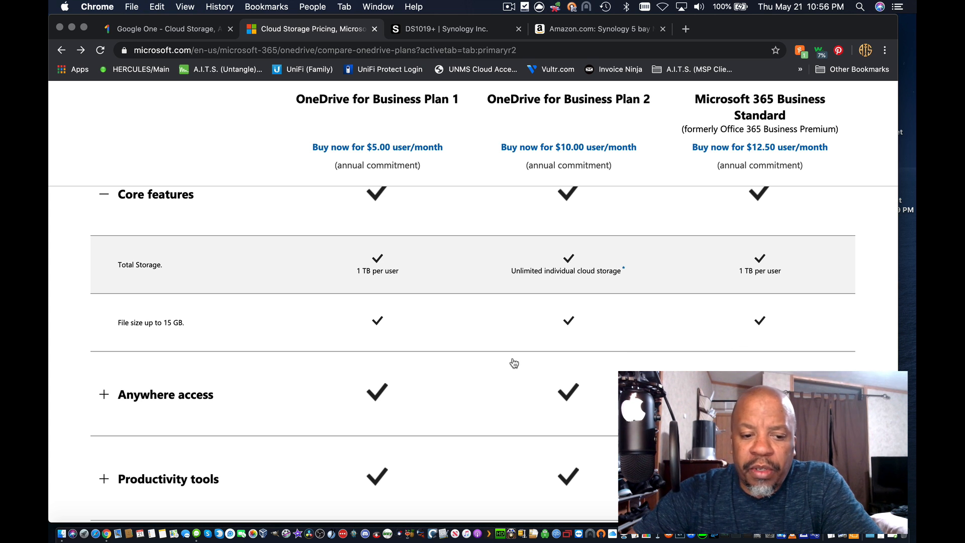
{"action": "scroll", "scroll_direction": "down", "scroll_amount": 3}
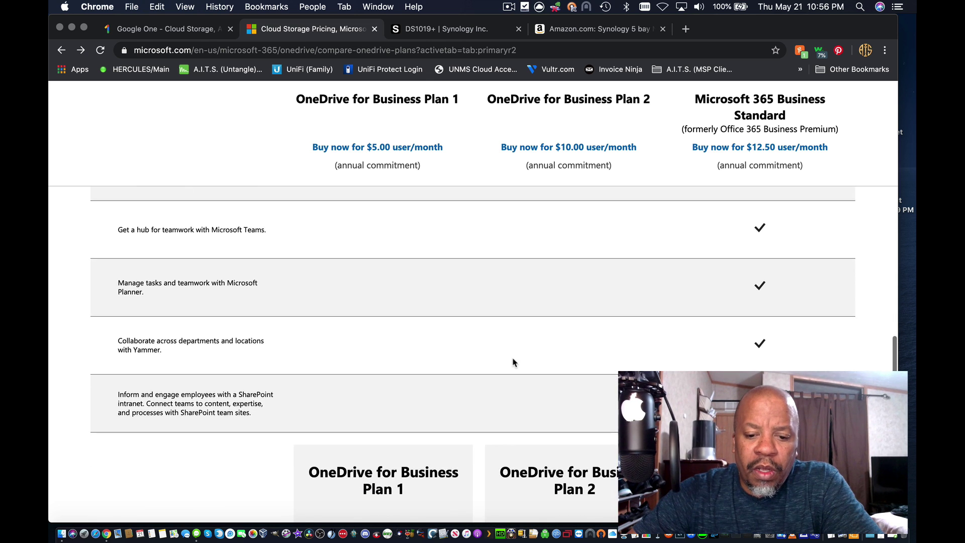
{"action": "scroll", "scroll_direction": "down", "scroll_amount": 3}
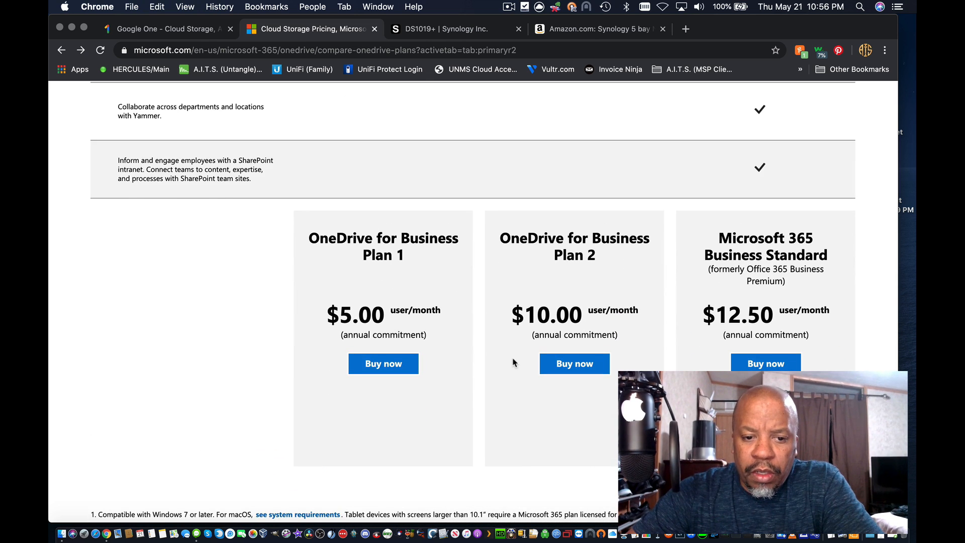
{"action": "mouse_move", "coordinate": [245, 350]}
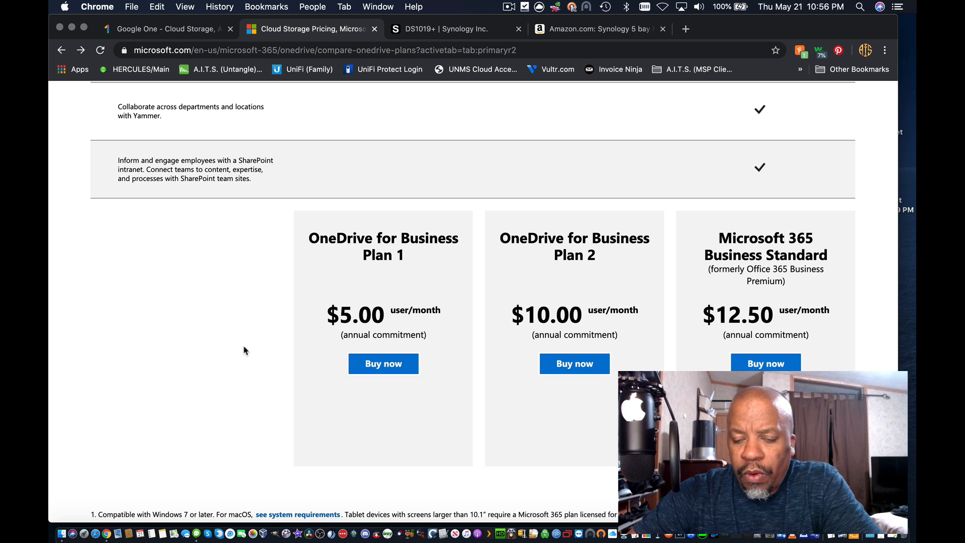
{"action": "scroll", "scroll_direction": "up", "scroll_amount": 3}
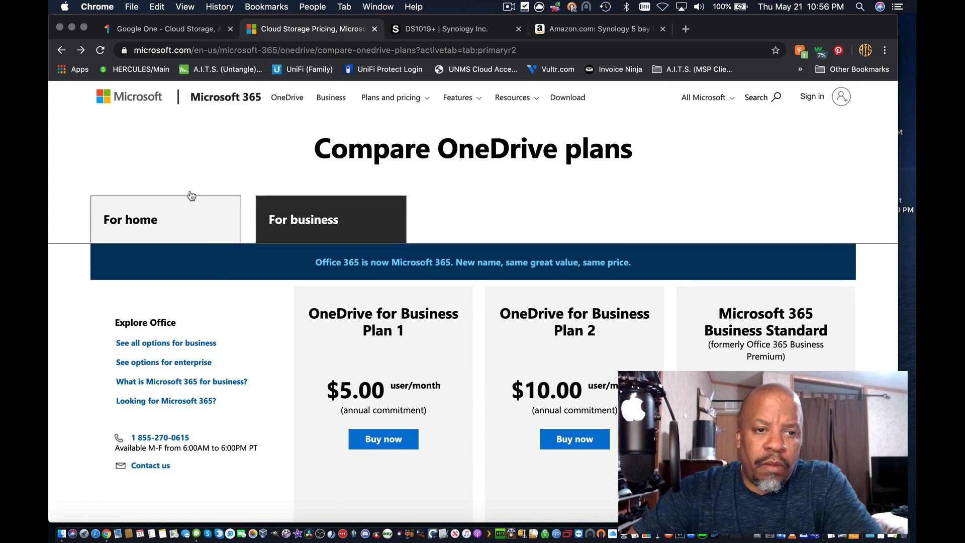
{"action": "mouse_move", "coordinate": [215, 150]}
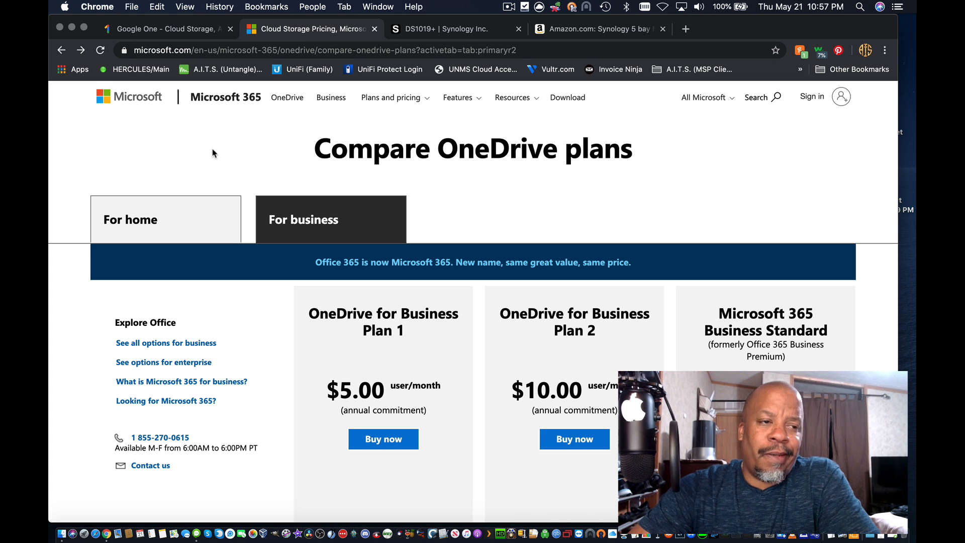
{"action": "scroll", "scroll_direction": "up", "scroll_amount": 3}
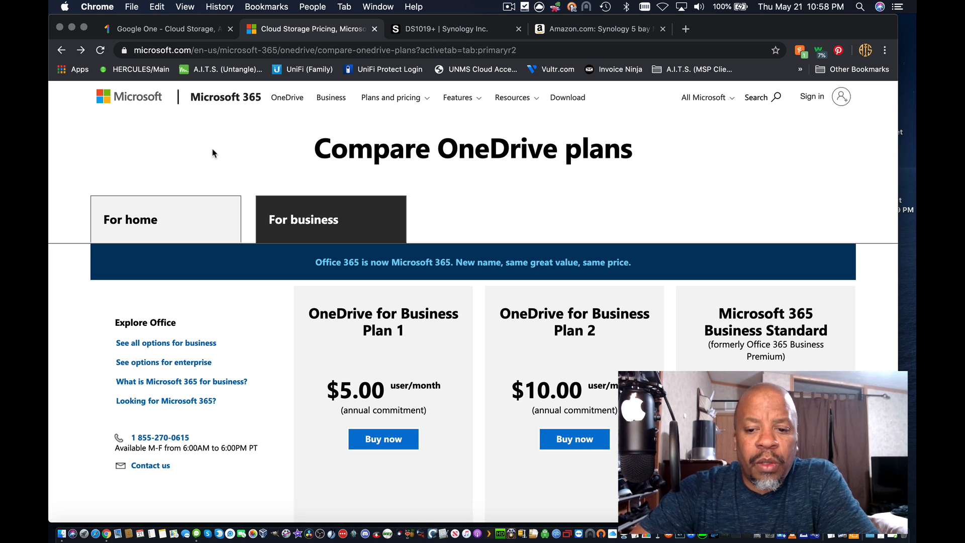
{"action": "scroll", "scroll_direction": "down", "scroll_amount": 3}
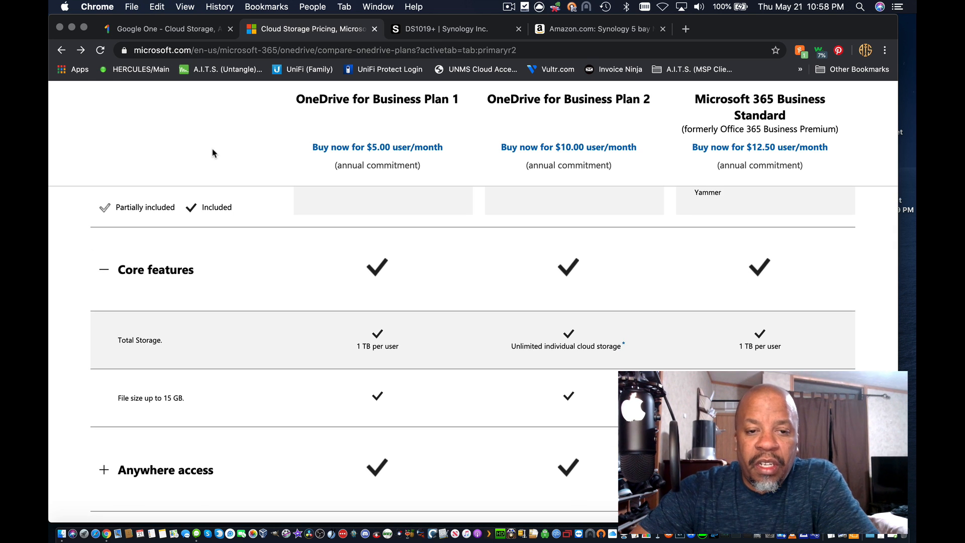
{"action": "scroll", "scroll_direction": "up", "scroll_amount": 3}
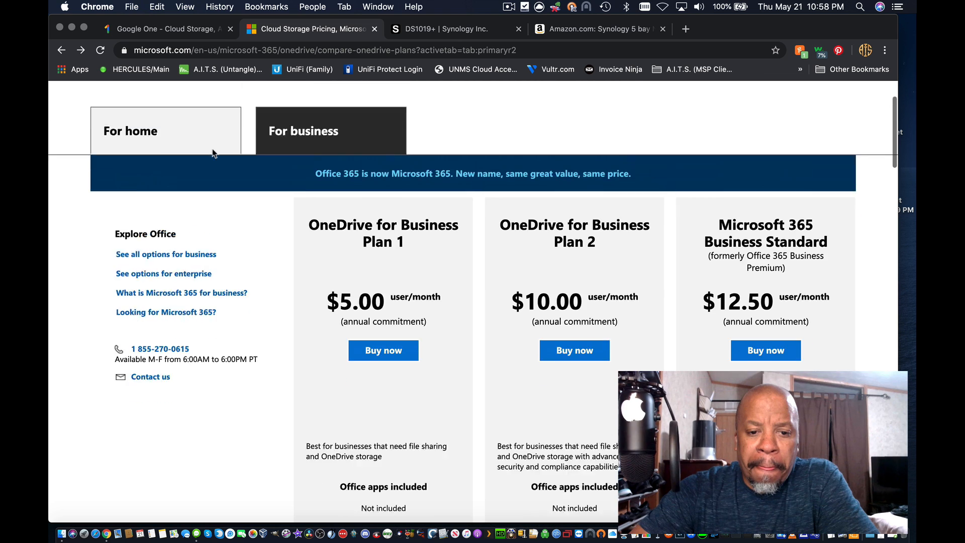
{"action": "scroll", "scroll_direction": "up", "scroll_amount": 3}
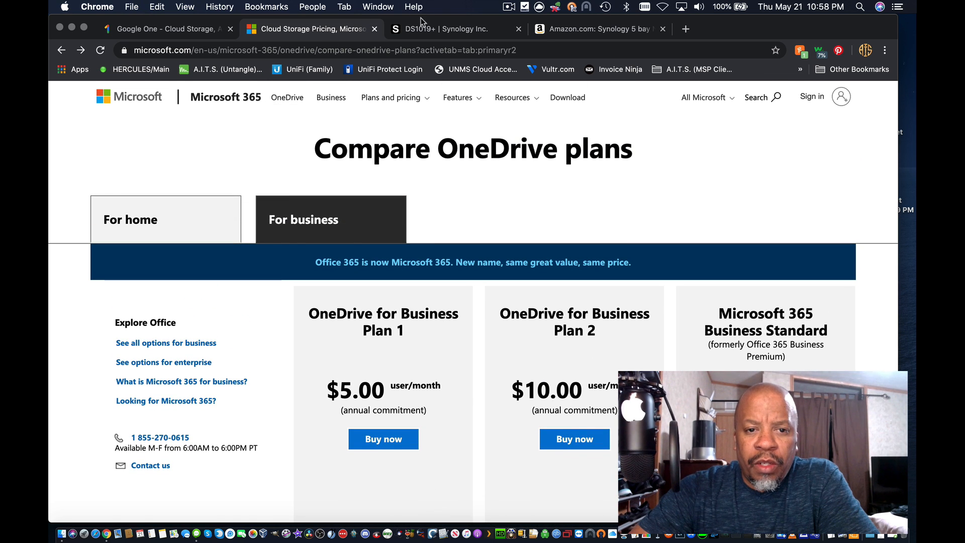
Switch to the Synology DiskStation DS1019+ 5-bay NAS product page.
{"action": "left_click", "coordinate": [454, 28]}
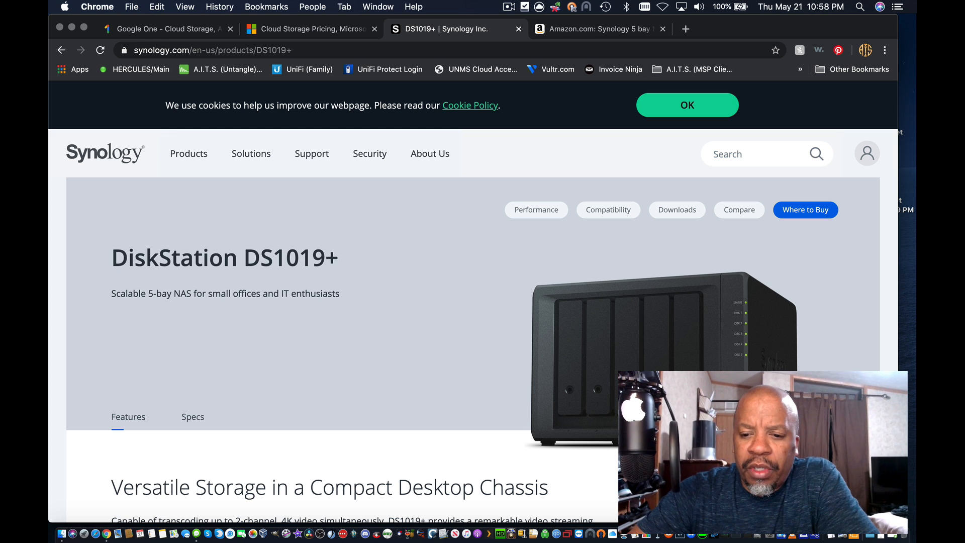
{"action": "mouse_move", "coordinate": [455, 320]}
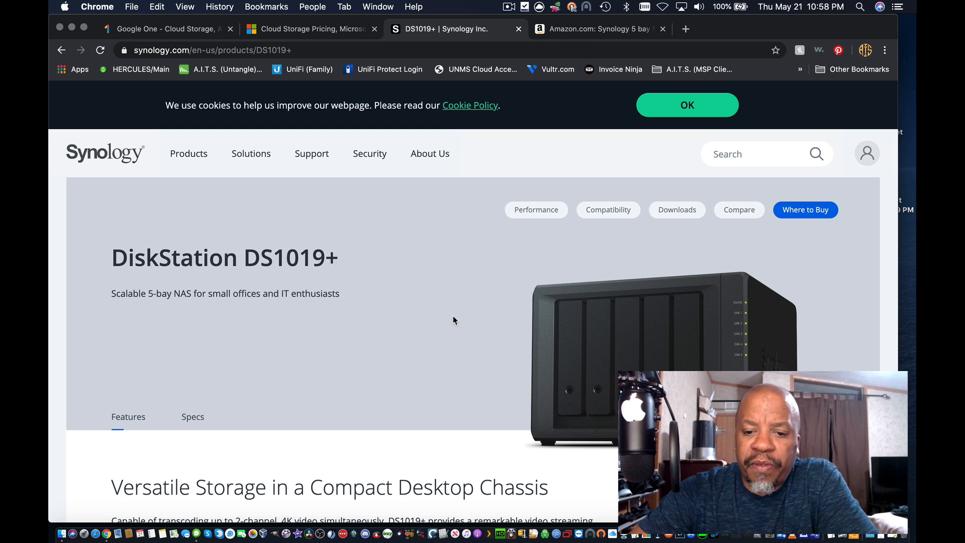
{"action": "mouse_move", "coordinate": [443, 280]}
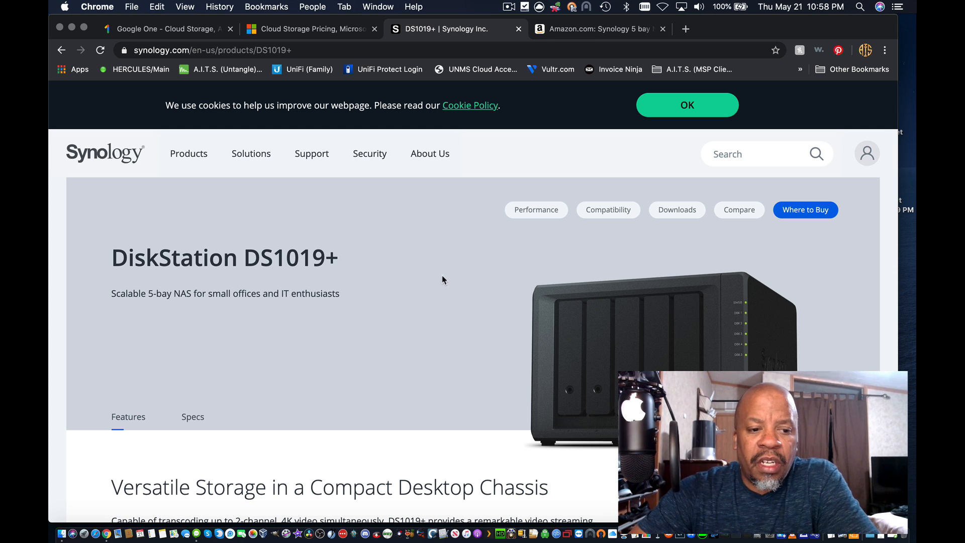
{"action": "mouse_move", "coordinate": [440, 255]}
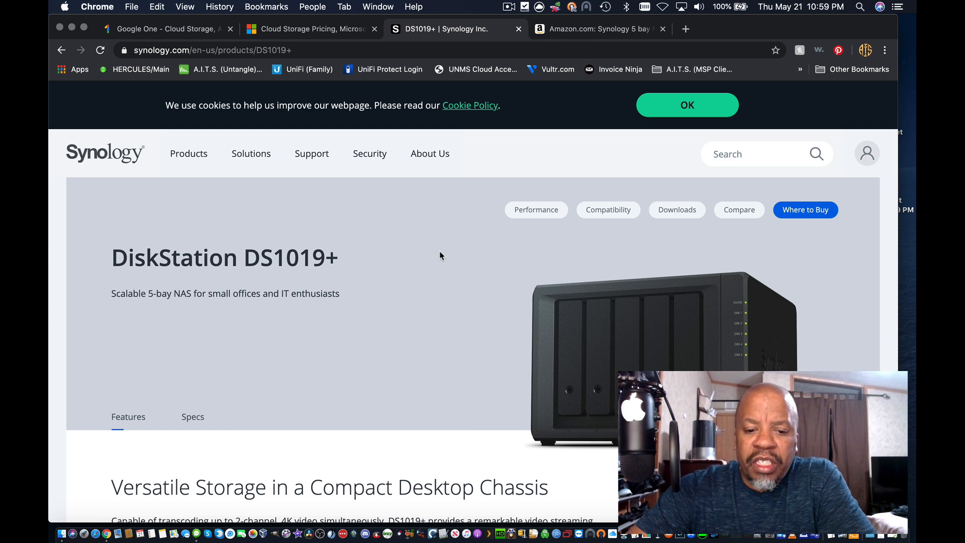
Switch to the Amazon listing for the diskless Synology DS1019+ at $649.99.
{"action": "left_click", "coordinate": [597, 28]}
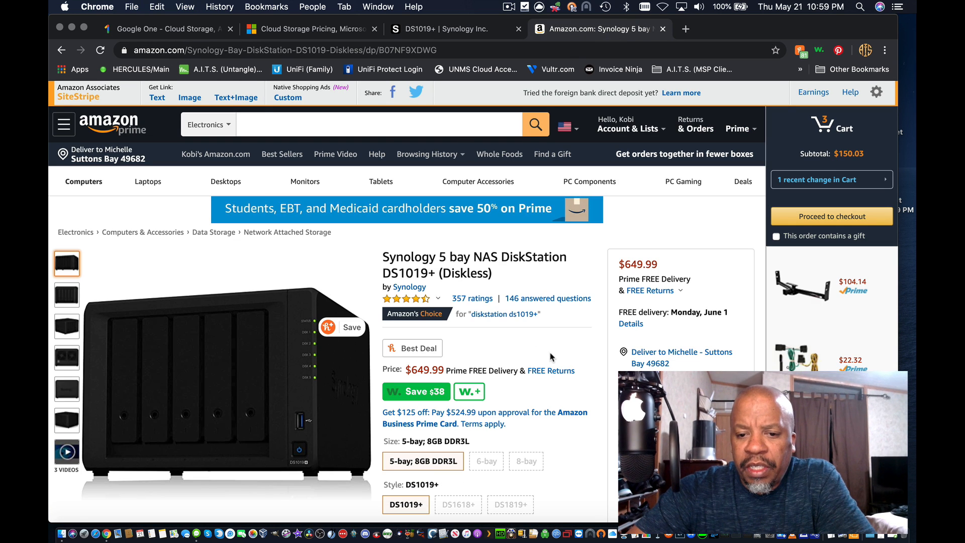
{"action": "mouse_move", "coordinate": [495, 281]}
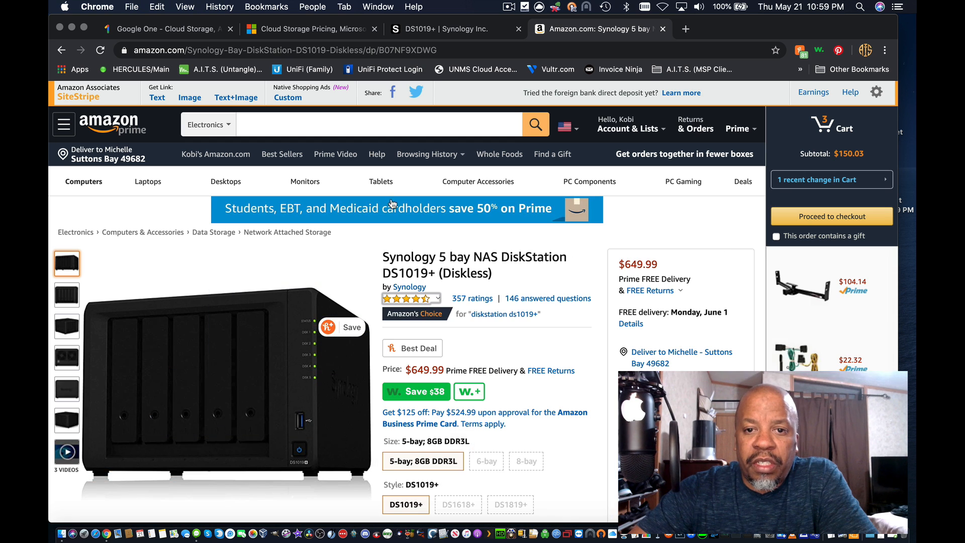
{"action": "mouse_move", "coordinate": [500, 154]}
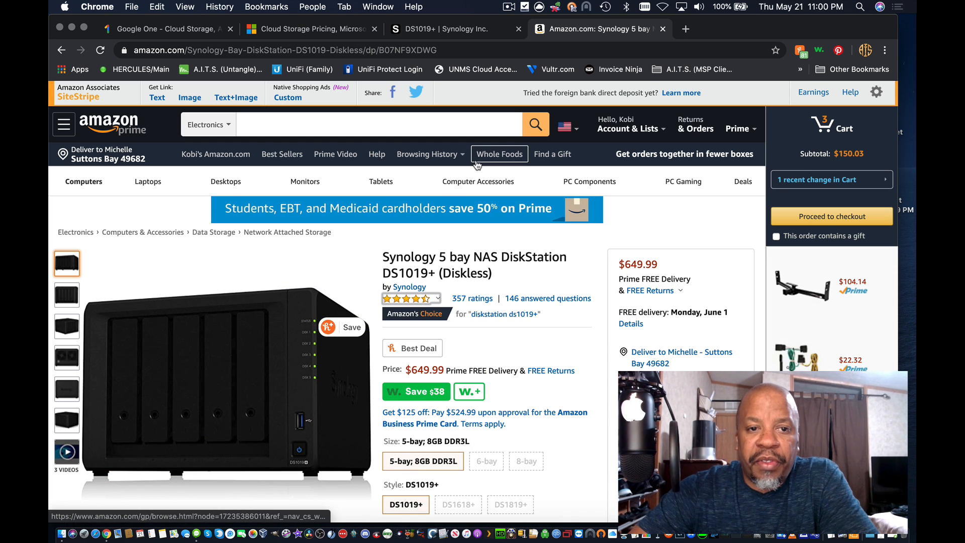
Return to Google One and review the 10 TB, 20 TB and 30 TB monthly plan prices.
{"action": "left_click", "coordinate": [163, 29]}
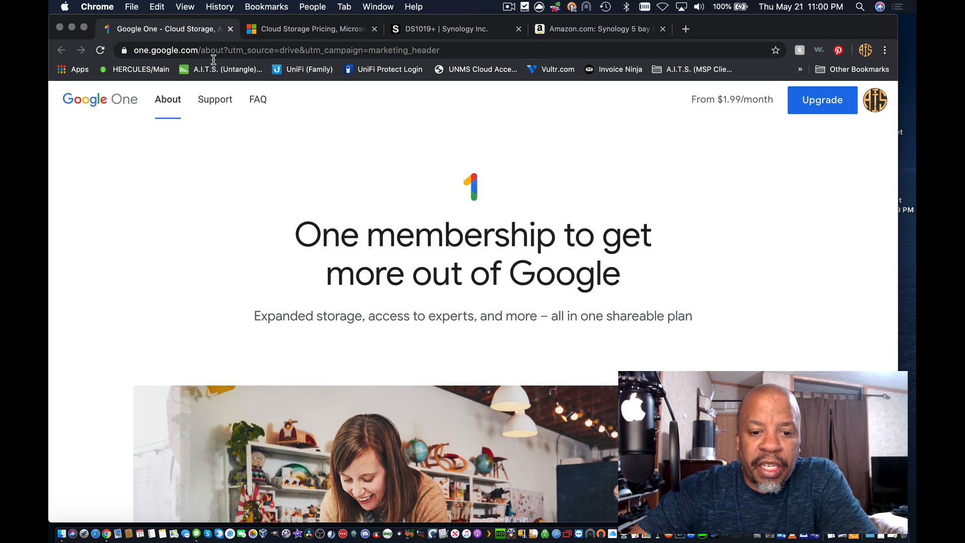
{"action": "scroll", "scroll_direction": "down", "scroll_amount": 3}
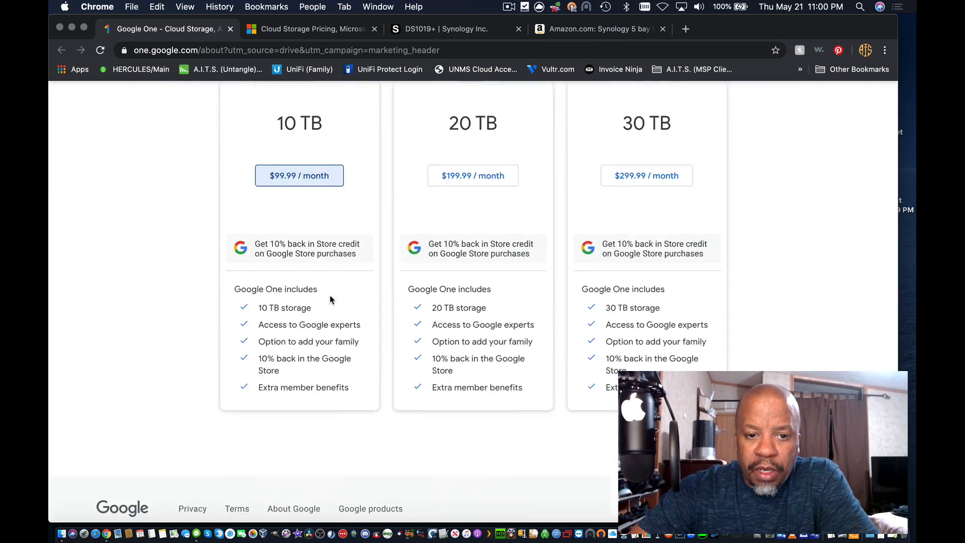
{"action": "scroll", "scroll_direction": "down", "scroll_amount": 3}
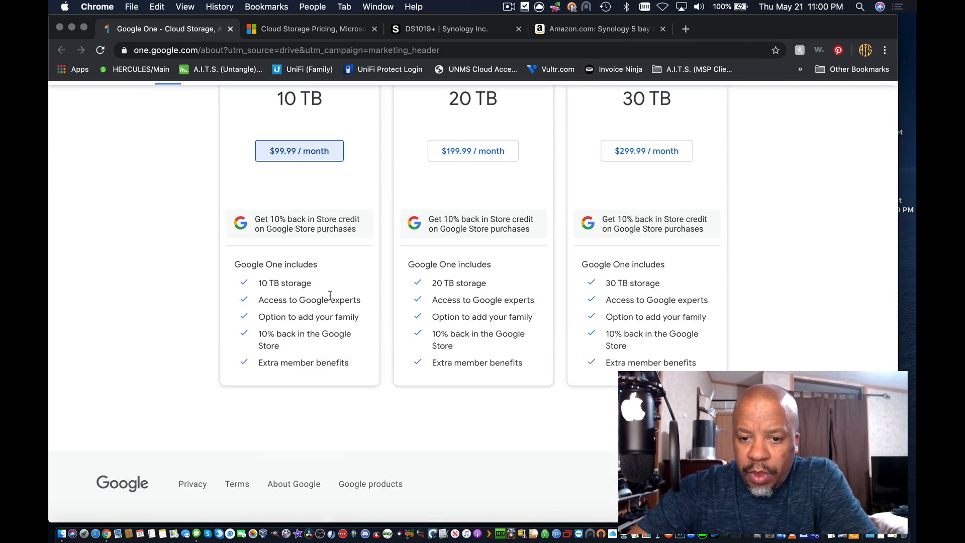
{"action": "scroll", "scroll_direction": "up", "scroll_amount": 3}
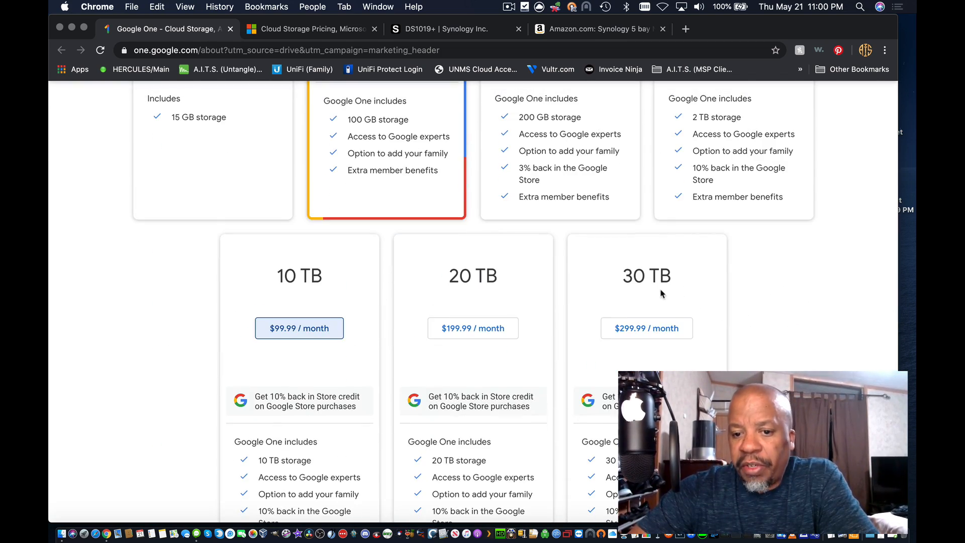
{"action": "mouse_move", "coordinate": [724, 302]}
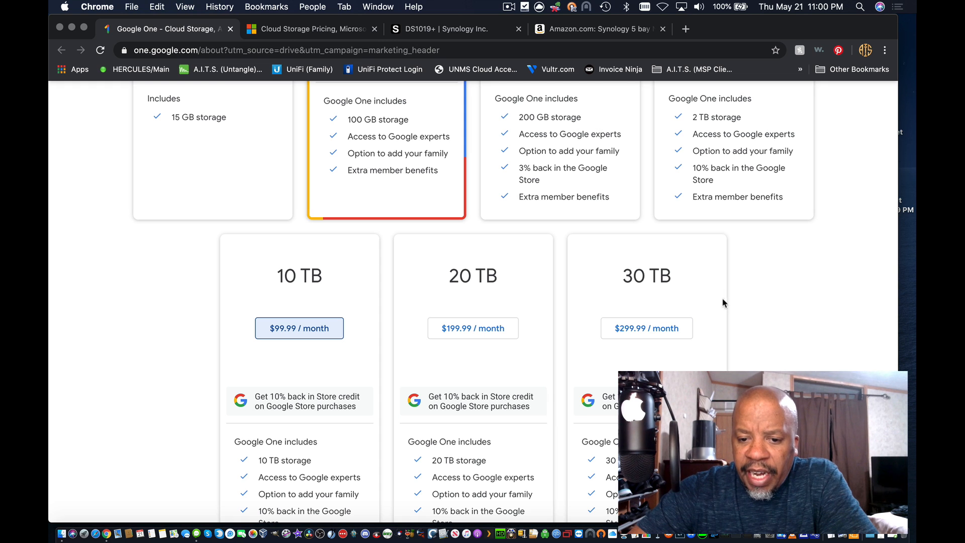
{"action": "mouse_move", "coordinate": [708, 300]}
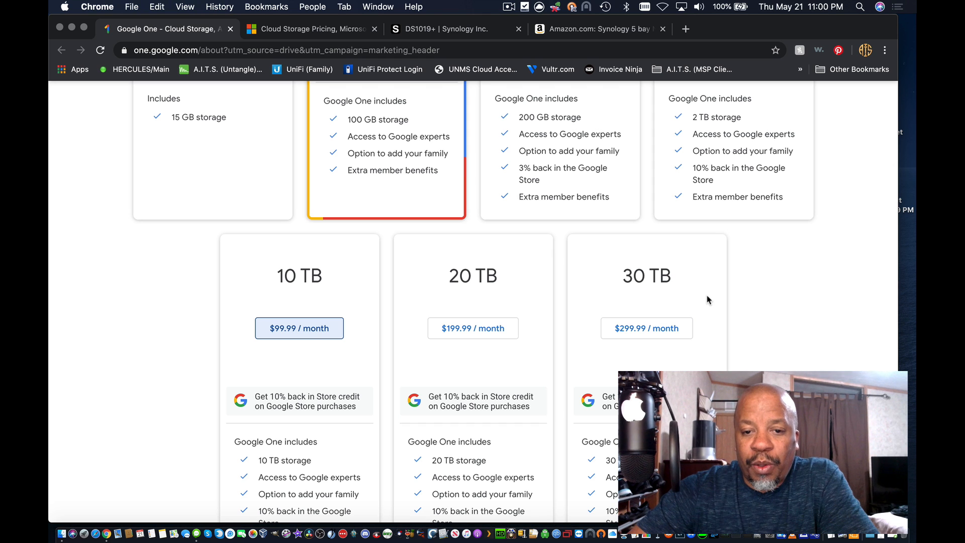
{"action": "scroll", "scroll_direction": "up", "scroll_amount": 3}
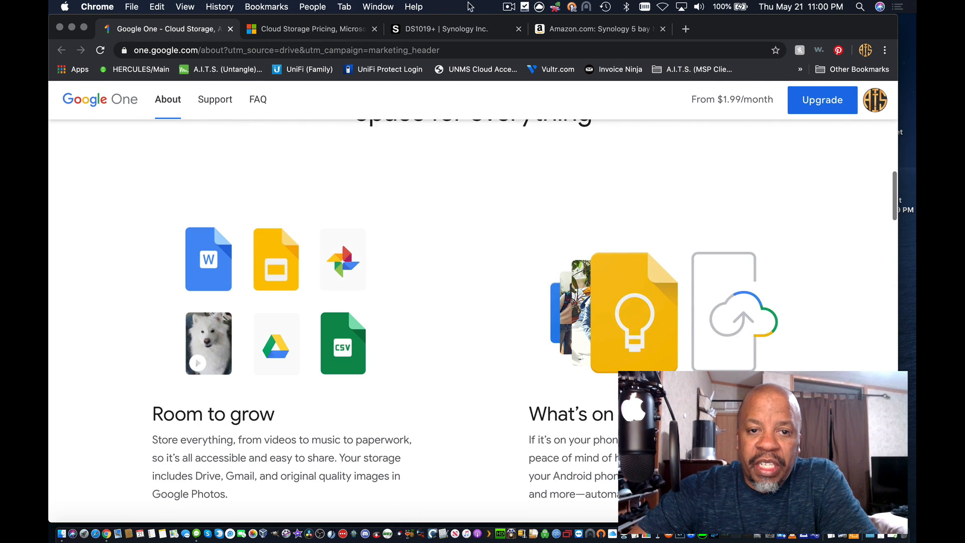
Return to the Synology DS1019+ product page and its 5-bay NAS overview.
{"action": "left_click", "coordinate": [453, 28]}
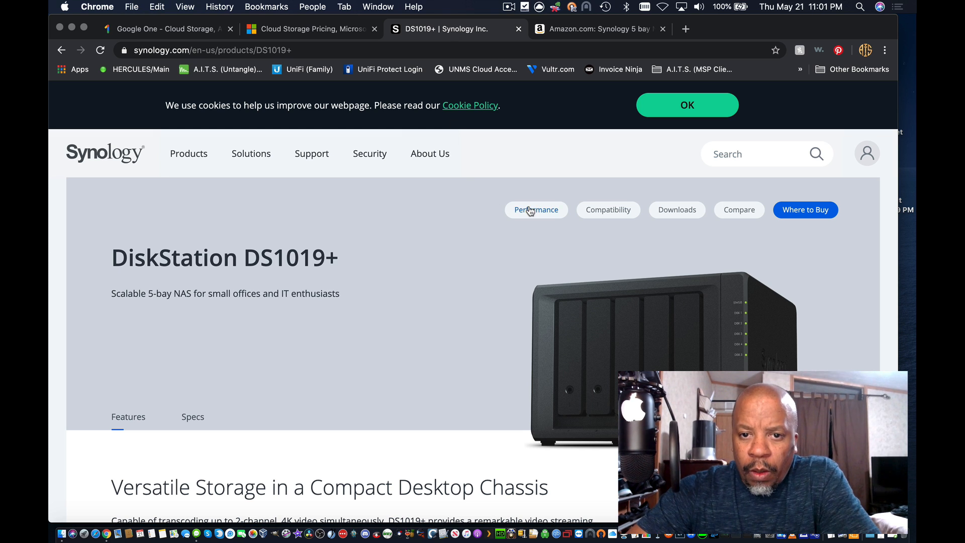
{"action": "mouse_move", "coordinate": [442, 254]}
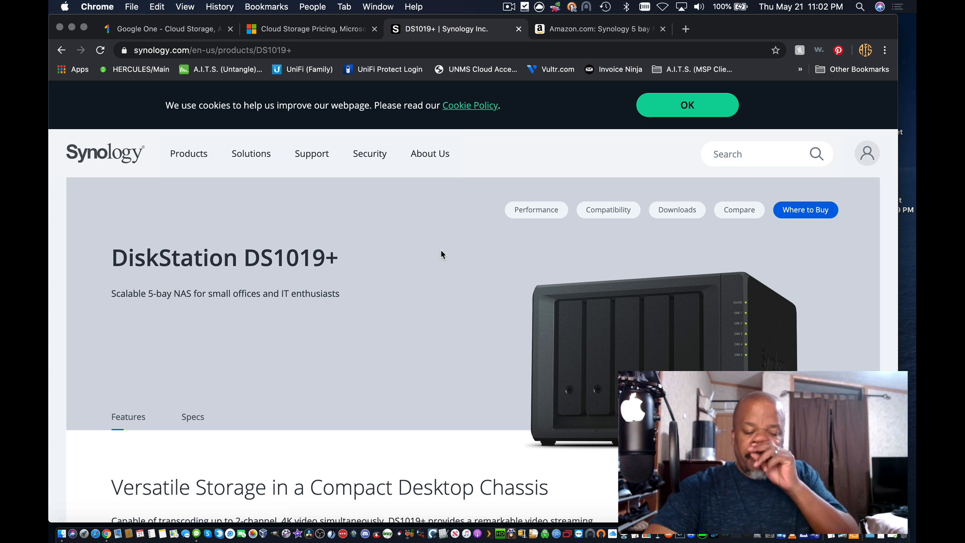
{"action": "mouse_move", "coordinate": [403, 247]}
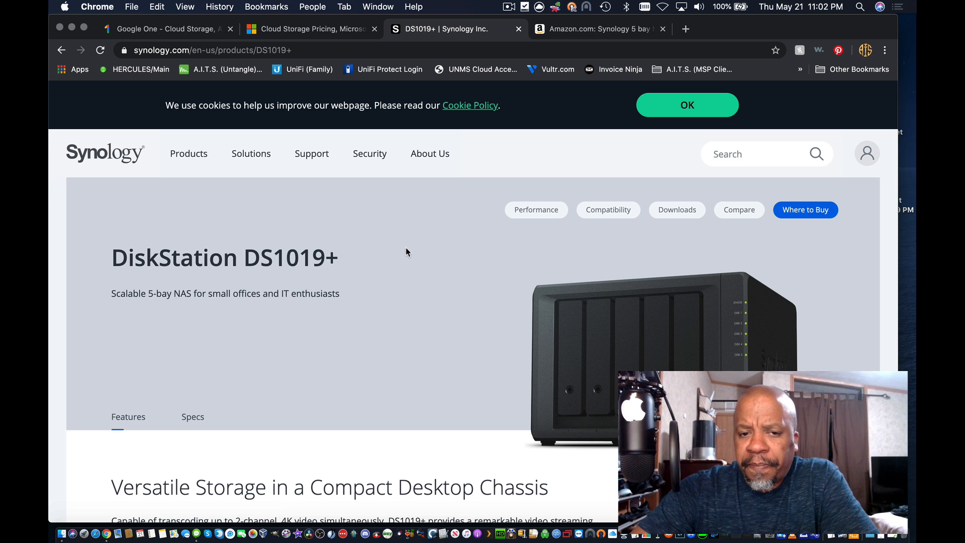
{"action": "scroll", "scroll_direction": "up", "scroll_amount": 3}
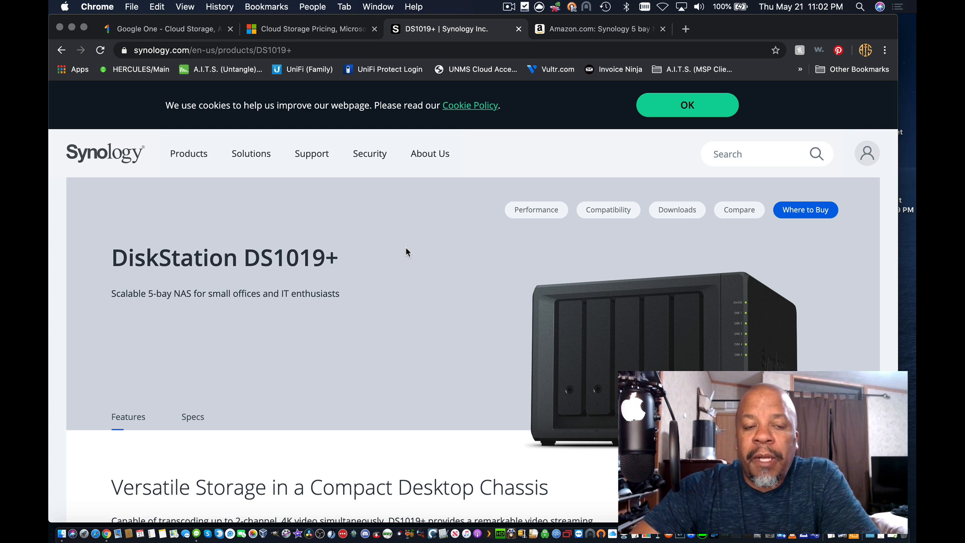
{"action": "mouse_move", "coordinate": [295, 362]}
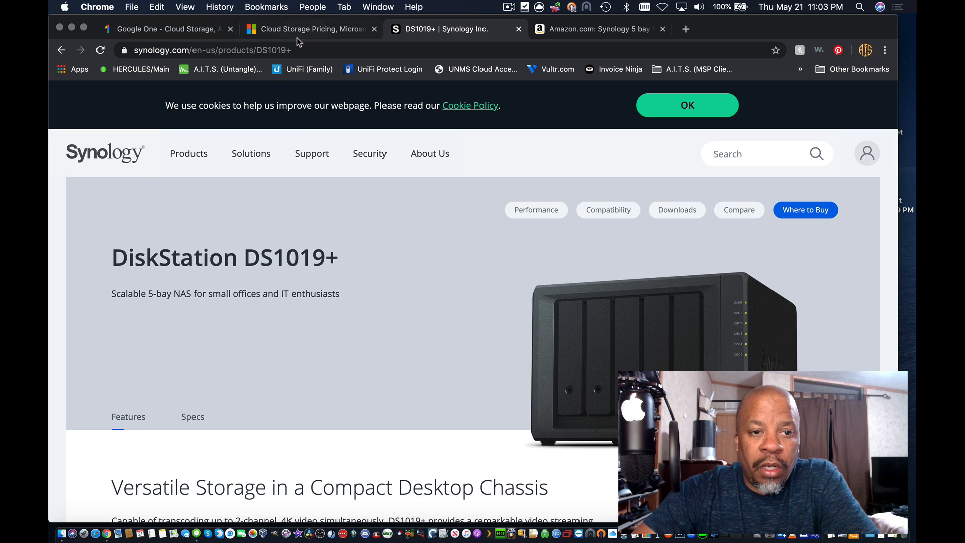
Switch back to the OneDrive plans comparison with Plan 1 at $5 and Plan 2 at $10.
{"action": "left_click", "coordinate": [311, 28]}
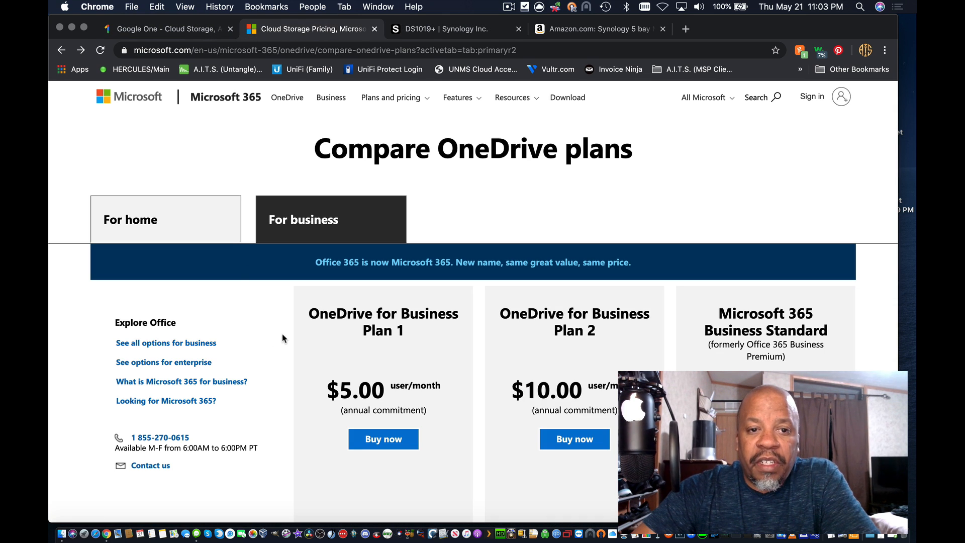
{"action": "mouse_move", "coordinate": [665, 160]}
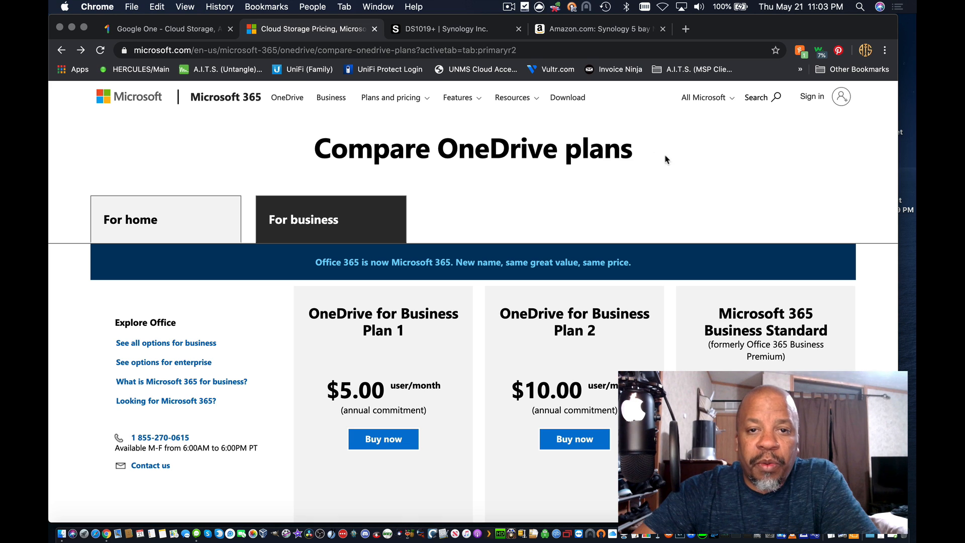
{"action": "mouse_move", "coordinate": [677, 162]}
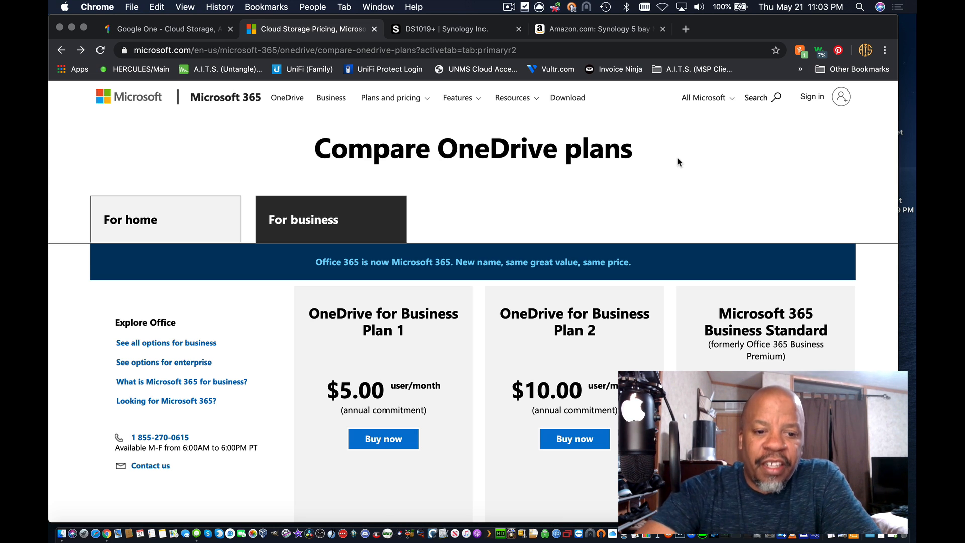
{"action": "mouse_move", "coordinate": [573, 51]}
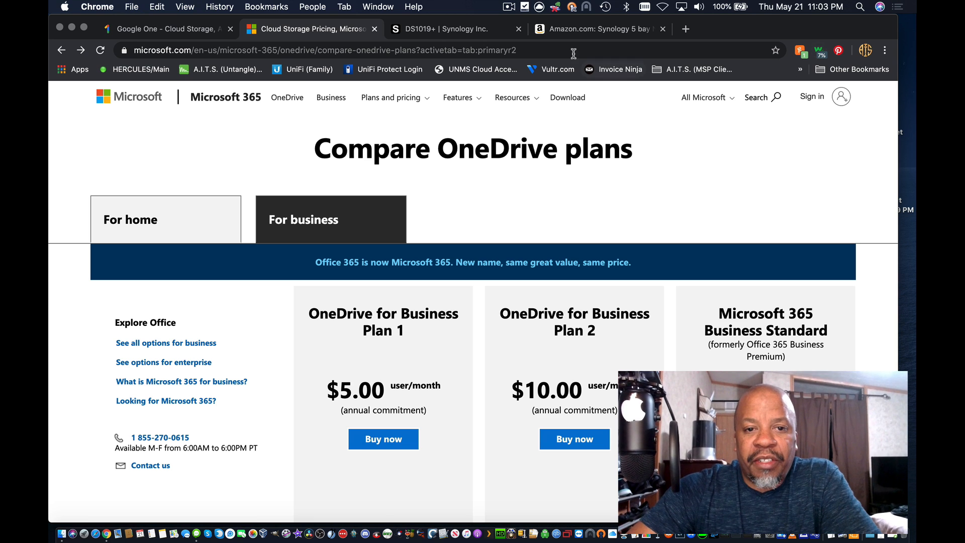
{"action": "mouse_move", "coordinate": [394, 160]}
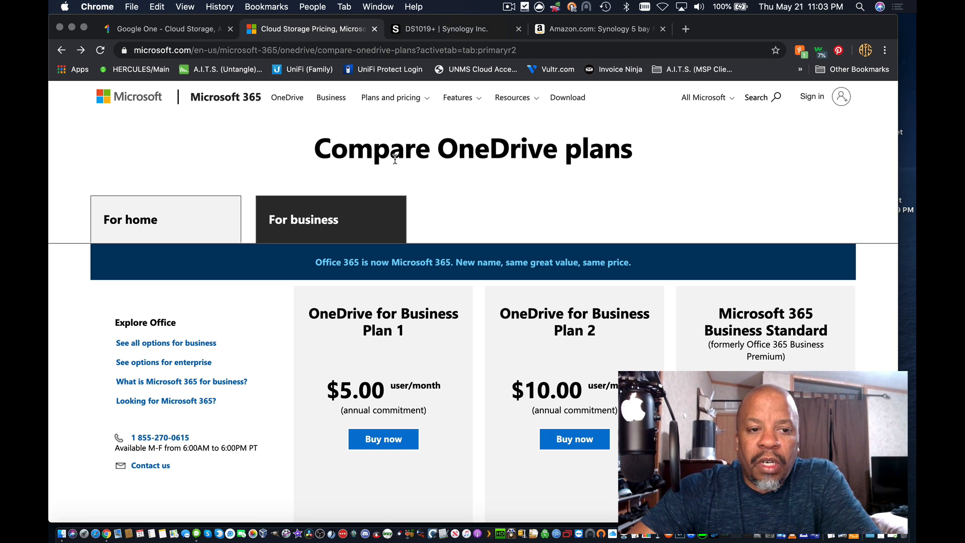
{"action": "mouse_move", "coordinate": [190, 38]}
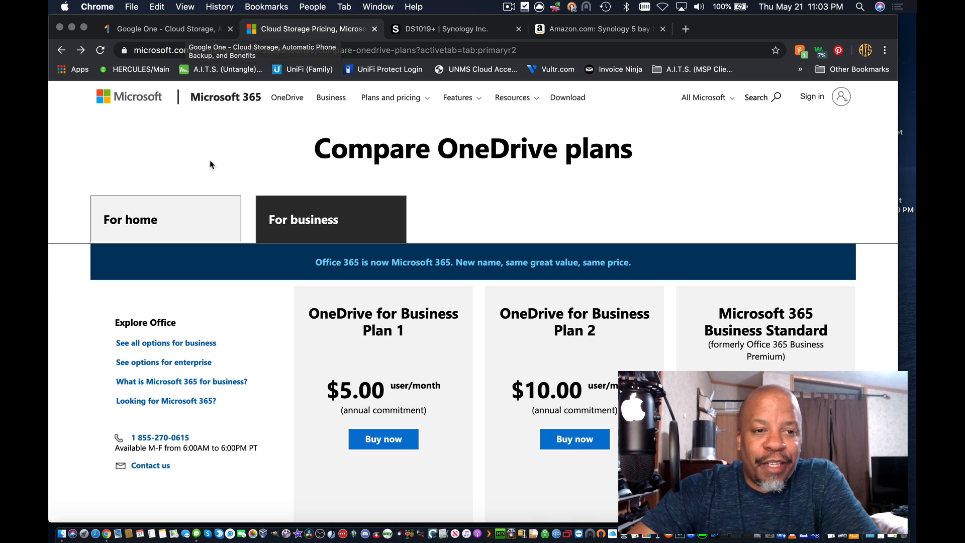
{"action": "mouse_move", "coordinate": [179, 29]}
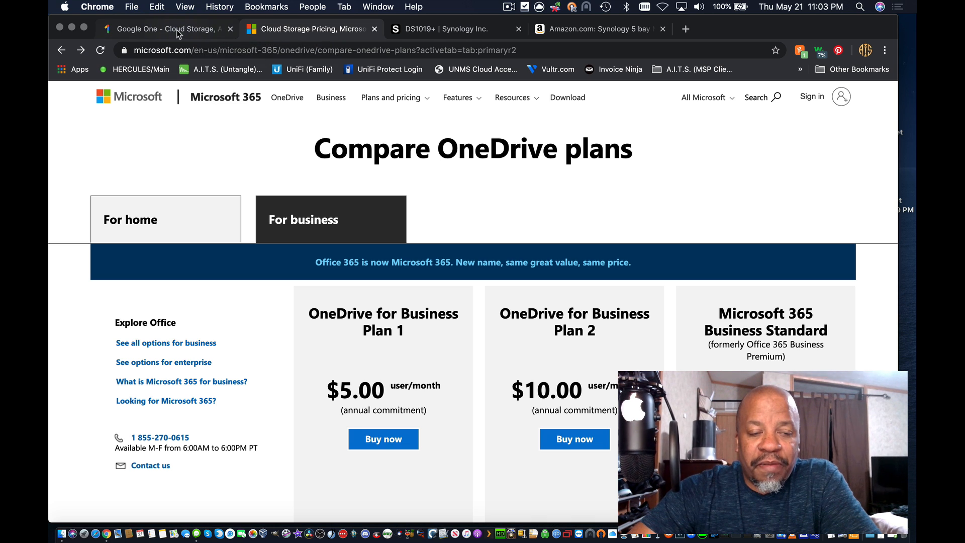
{"action": "mouse_move", "coordinate": [191, 145]}
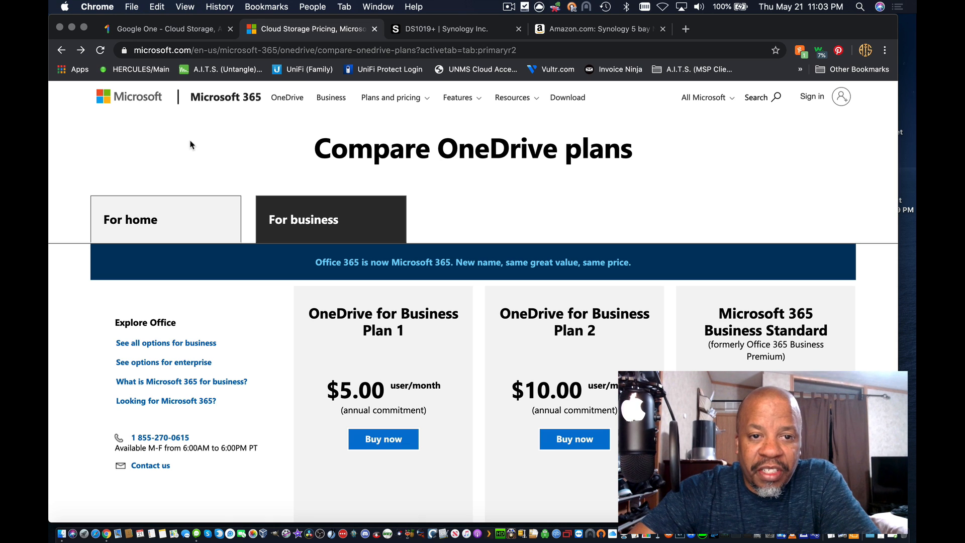
{"action": "mouse_move", "coordinate": [197, 153]}
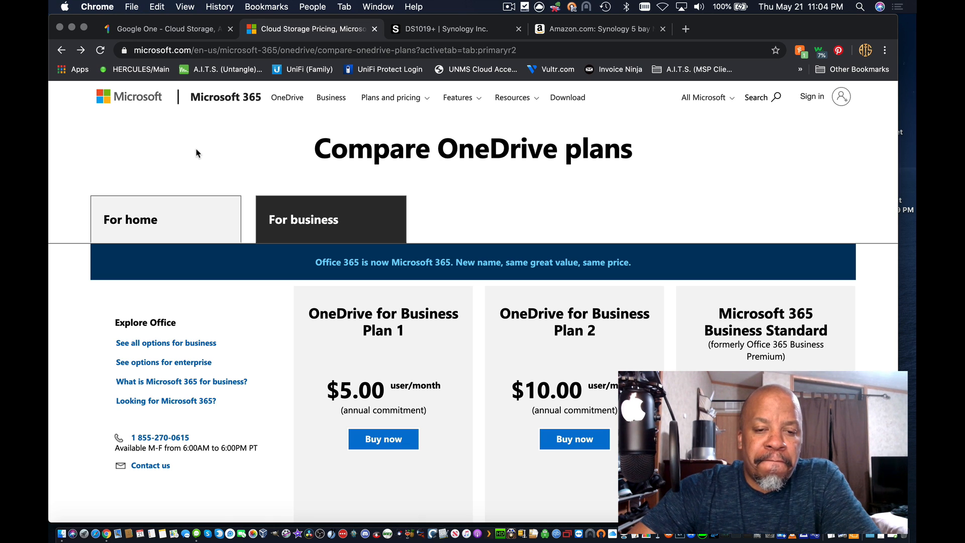
{"action": "mouse_move", "coordinate": [379, 130]}
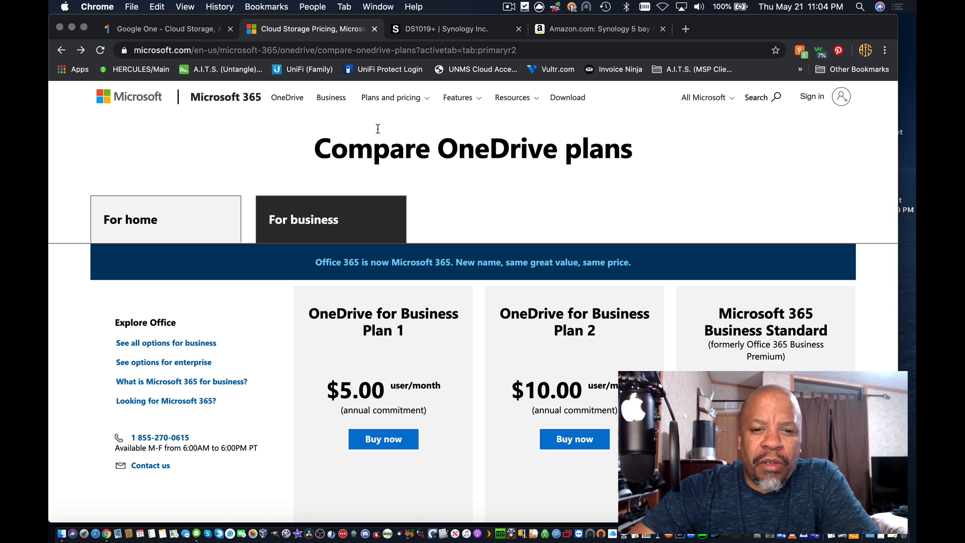
{"action": "mouse_move", "coordinate": [289, 125]}
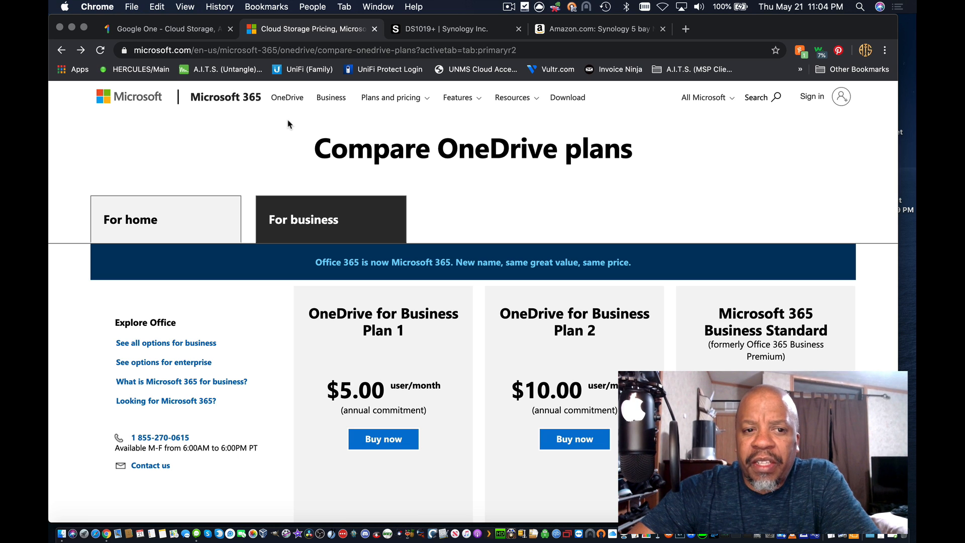
{"action": "mouse_move", "coordinate": [272, 137]}
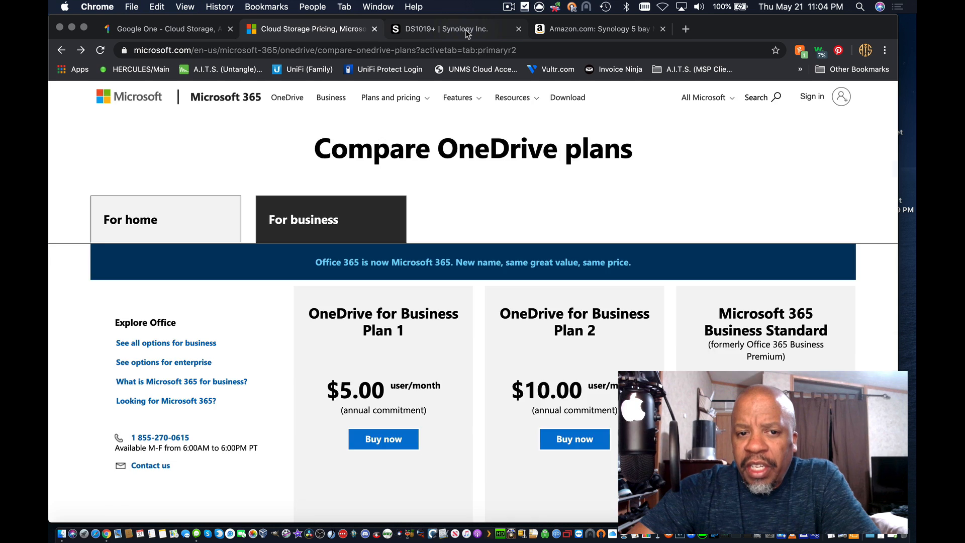
Return to the Synology DS1019+ product page for comparison.
{"action": "left_click", "coordinate": [456, 28]}
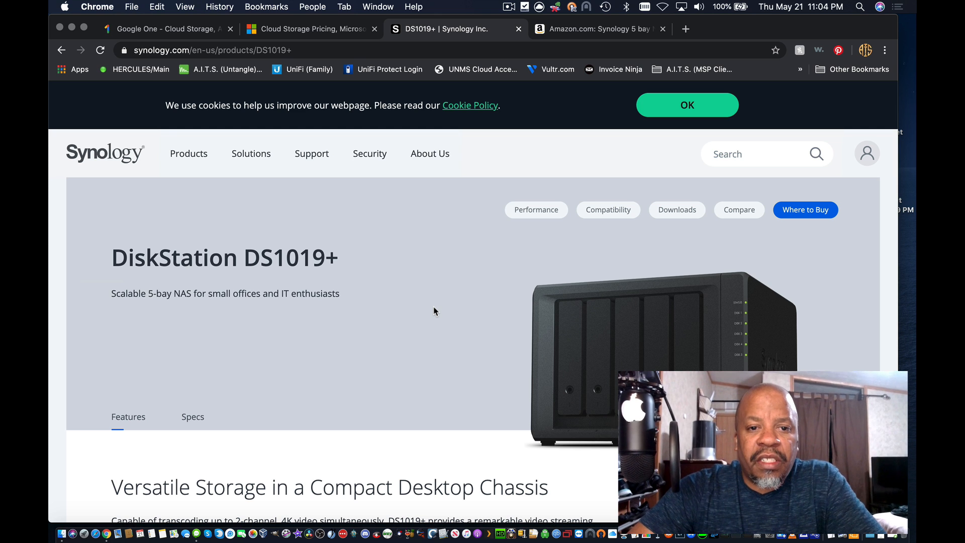
{"action": "mouse_move", "coordinate": [408, 220]}
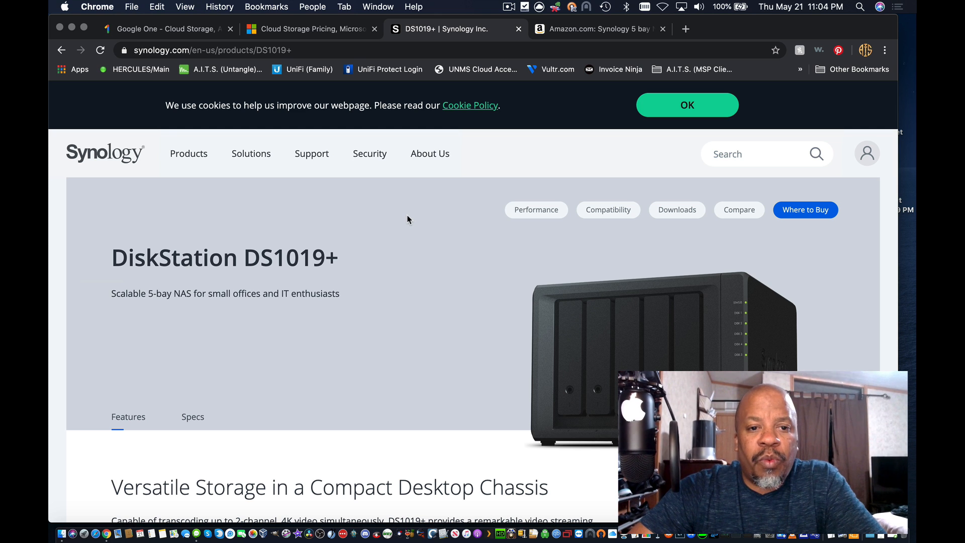
{"action": "mouse_move", "coordinate": [430, 199]}
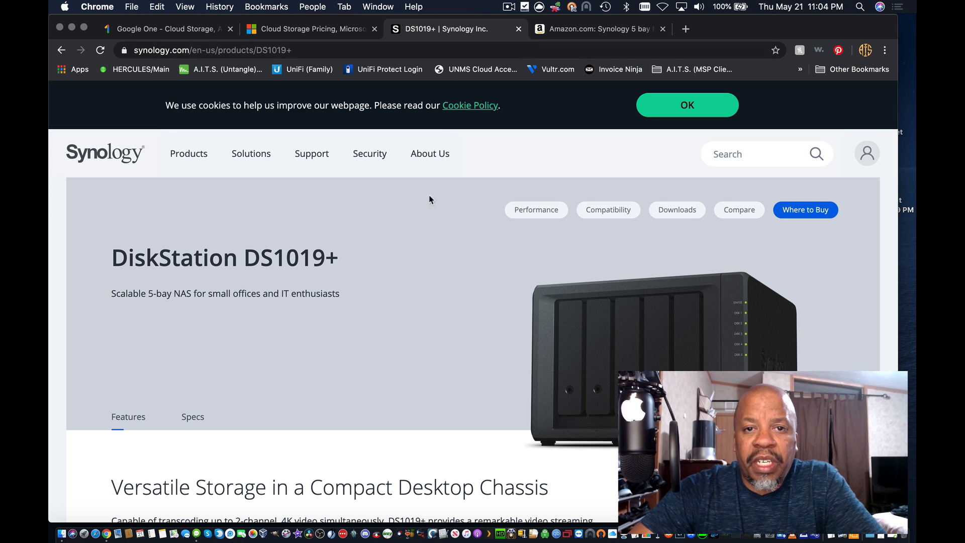
{"action": "mouse_move", "coordinate": [434, 234]}
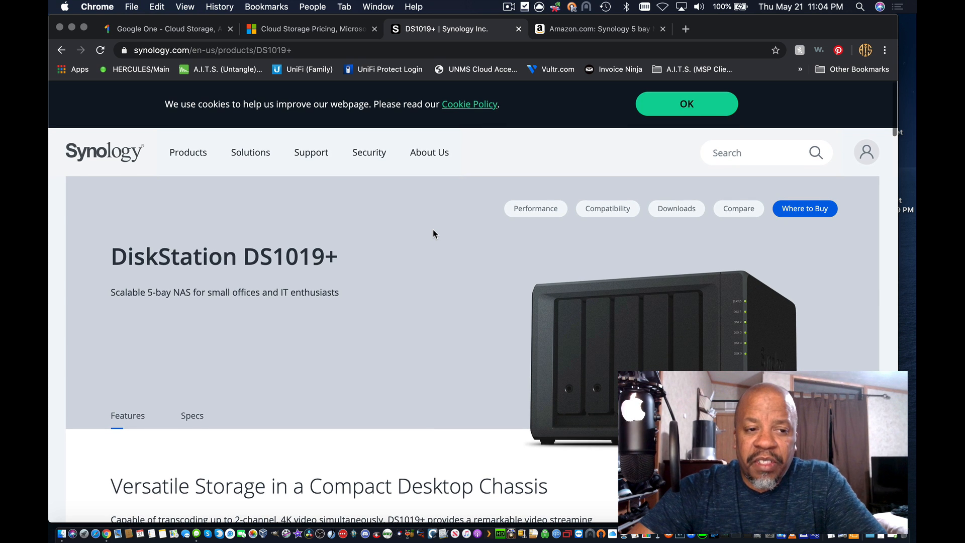
{"action": "mouse_move", "coordinate": [440, 225]}
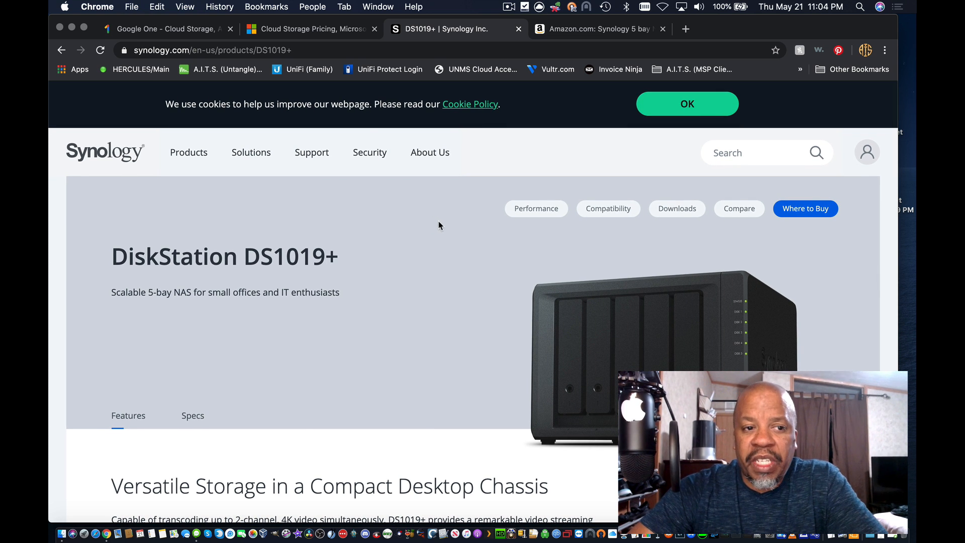
{"action": "mouse_move", "coordinate": [174, 29]}
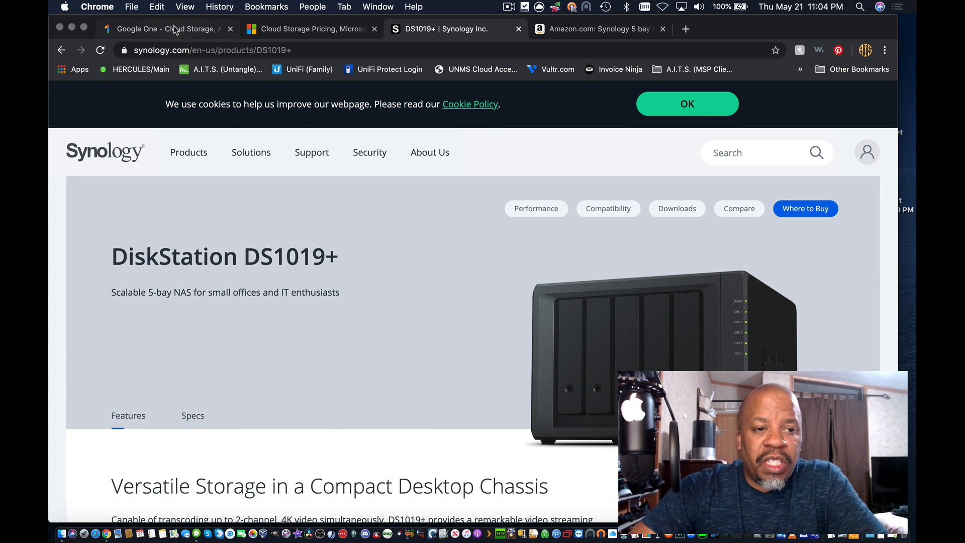
{"action": "left_click", "coordinate": [311, 28]}
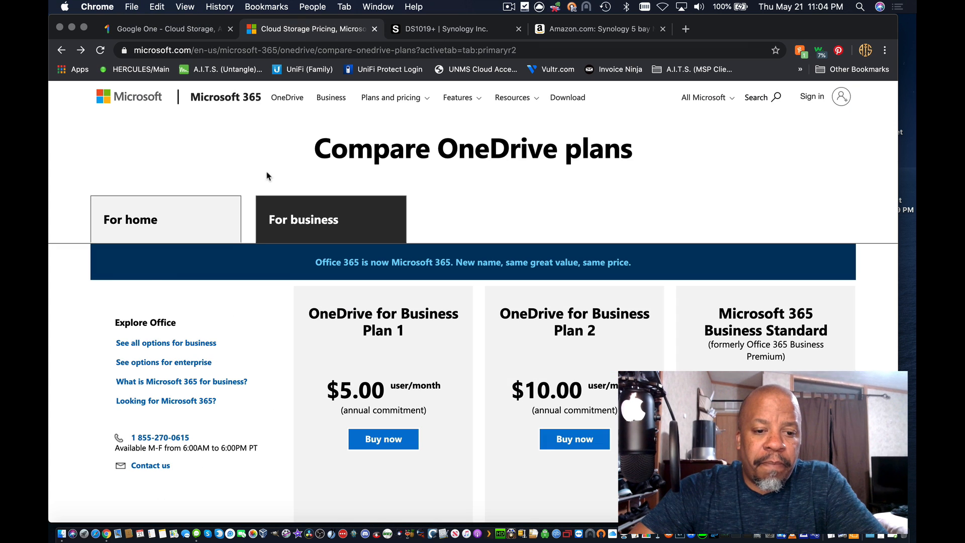
{"action": "mouse_move", "coordinate": [254, 166]}
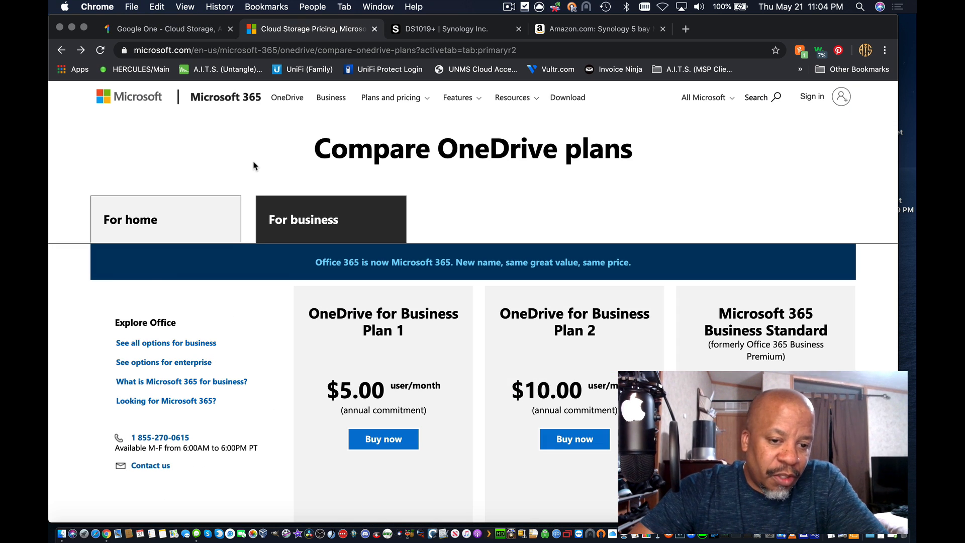
{"action": "mouse_move", "coordinate": [446, 34]}
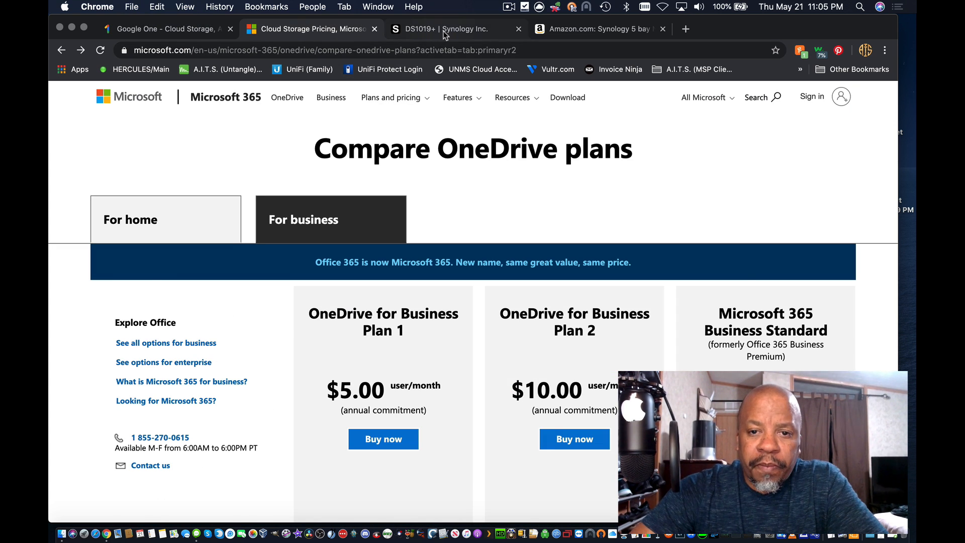
{"action": "left_click", "coordinate": [455, 28]}
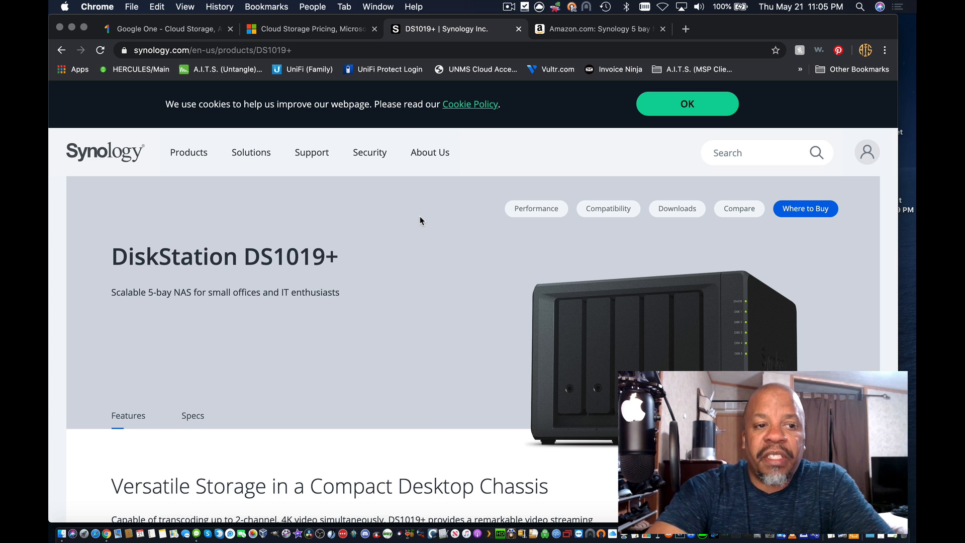
Glance at the Google One page, then bring back the OneDrive plans comparison.
{"action": "left_click", "coordinate": [166, 28]}
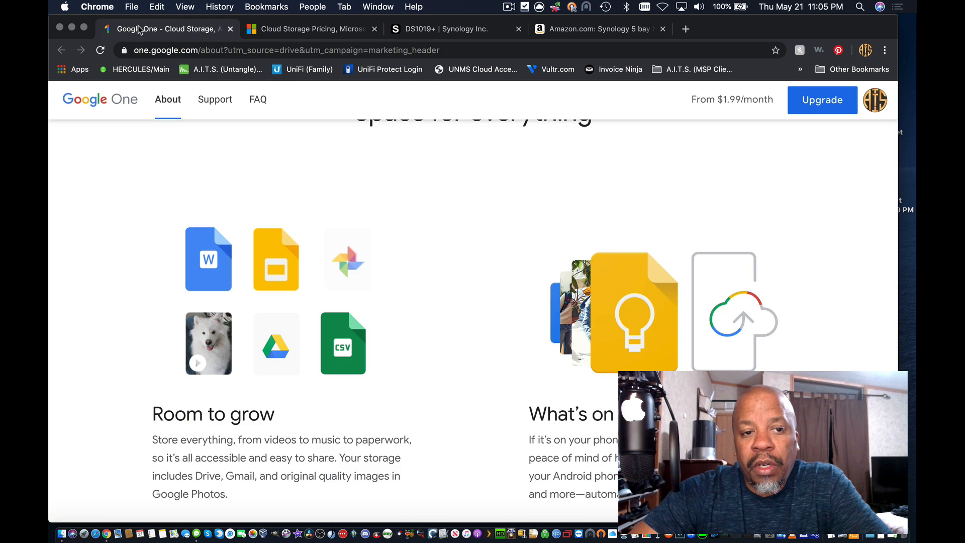
{"action": "left_click", "coordinate": [308, 28]}
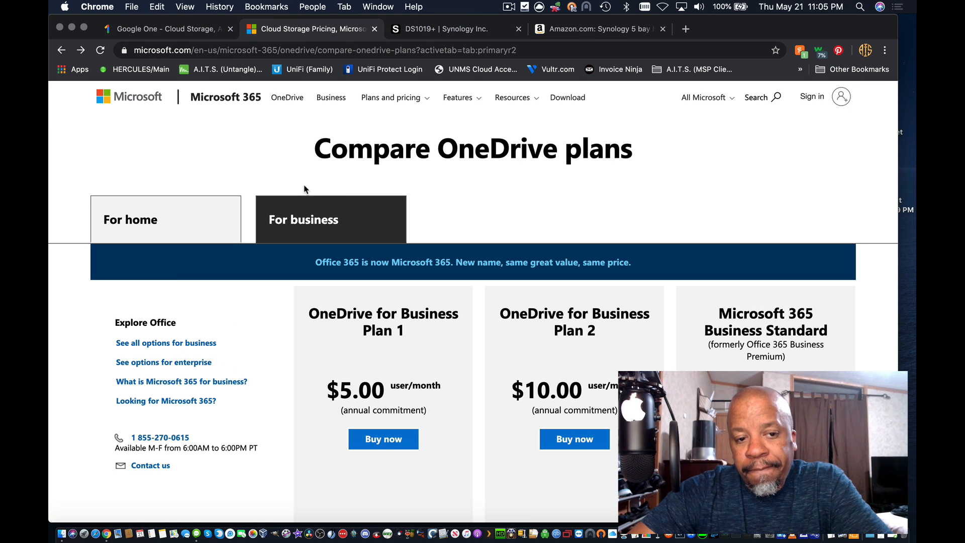
{"action": "mouse_move", "coordinate": [560, 179]}
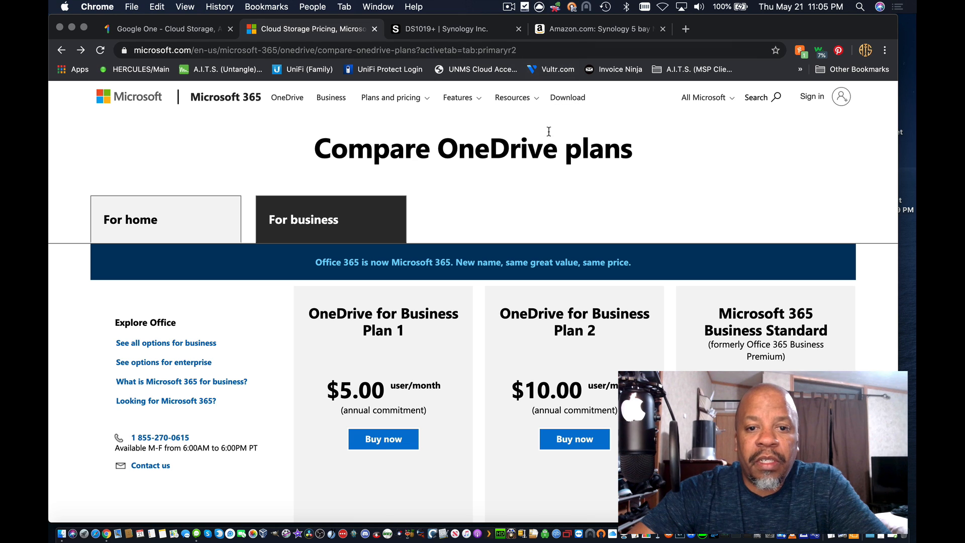
{"action": "mouse_move", "coordinate": [495, 179]}
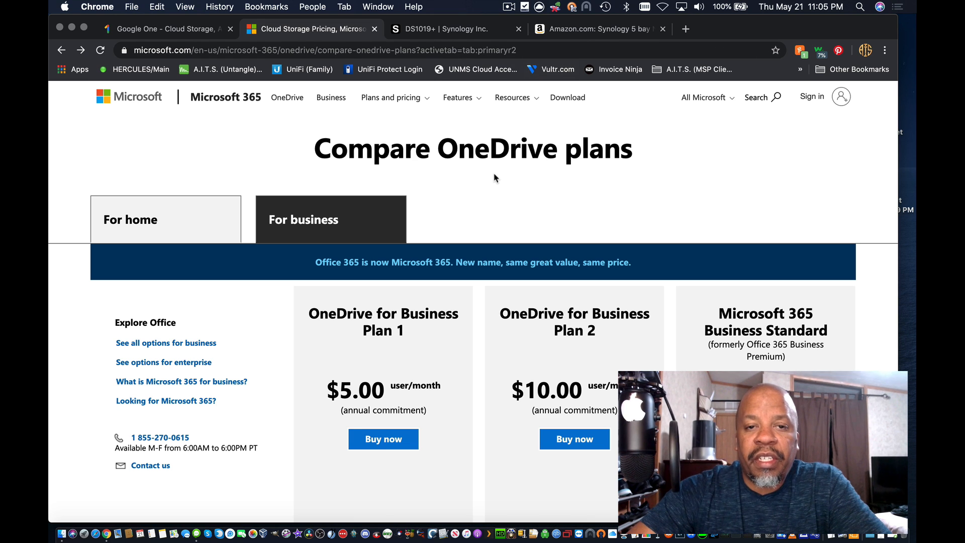